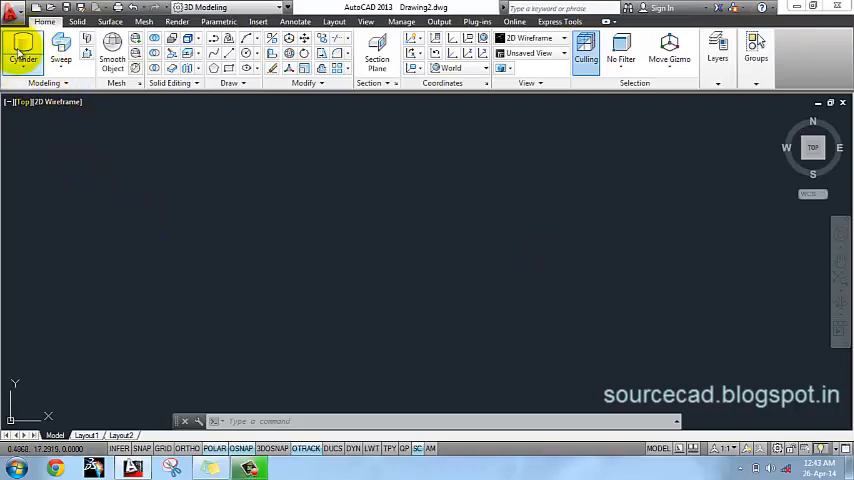
# Create a tall solid cylinder and switch the viewport to the Shaded visual style.
pyautogui.click(22, 44)
pyautogui.write('30')
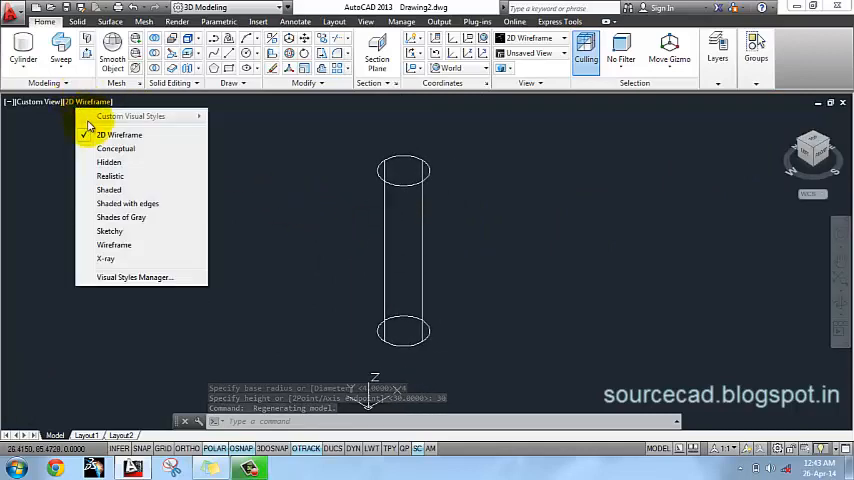
pyautogui.click(108, 188)
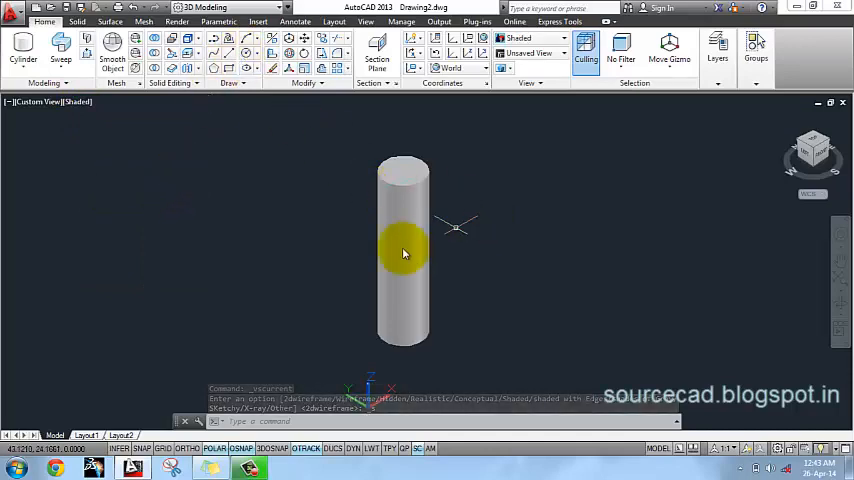
pyautogui.click(234, 82)
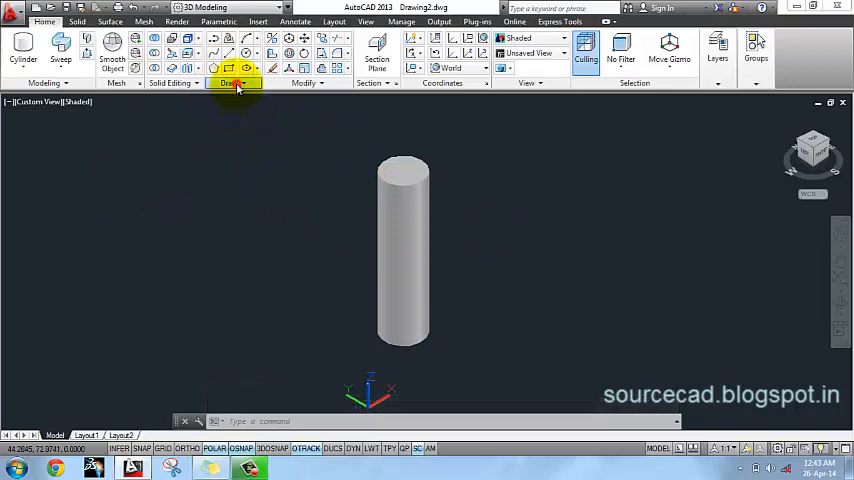
# Draw a helix centred on the cylinder base with radius 4 and 12 turns.
pyautogui.click(214, 70)
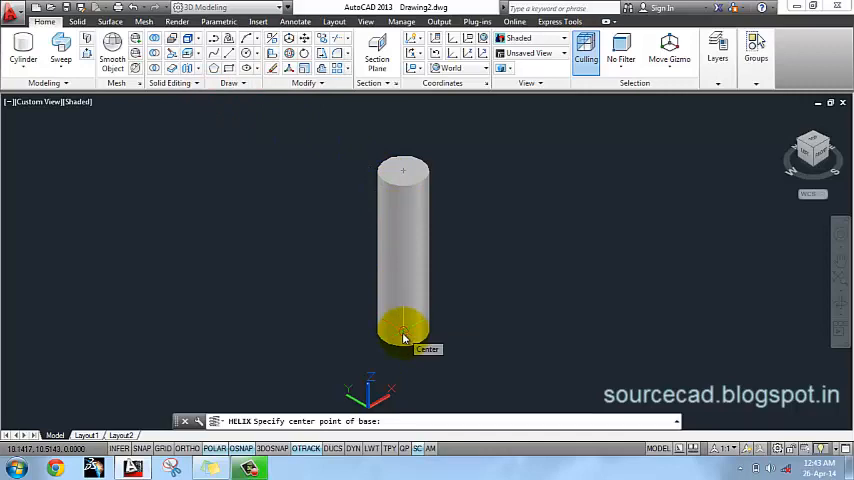
pyautogui.click(404, 336)
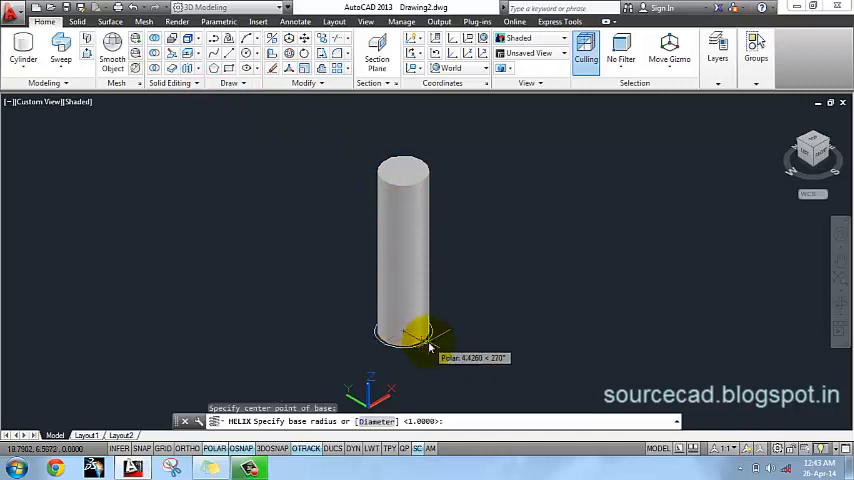
pyautogui.moveTo(444, 358)
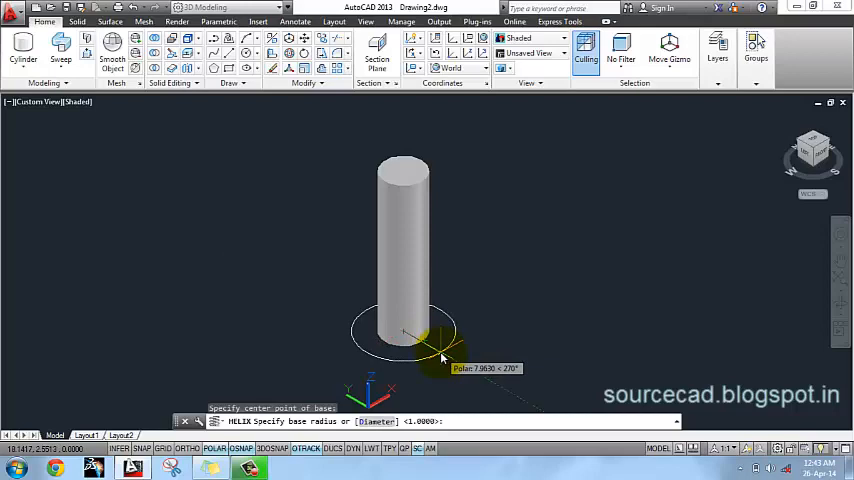
pyautogui.write('4')
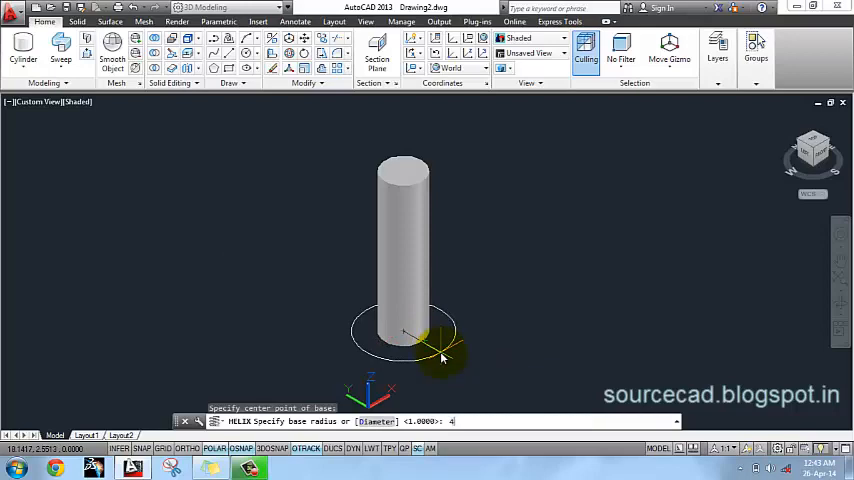
pyautogui.press('Return')
pyautogui.write('t')
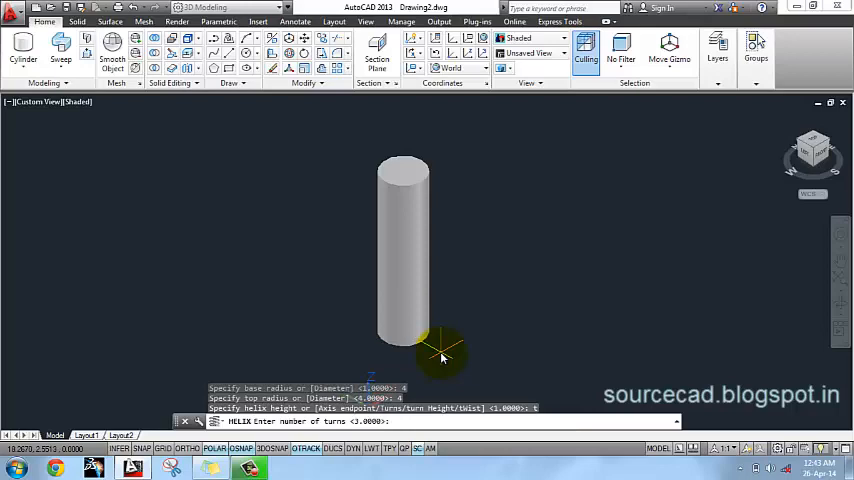
pyautogui.write('12')
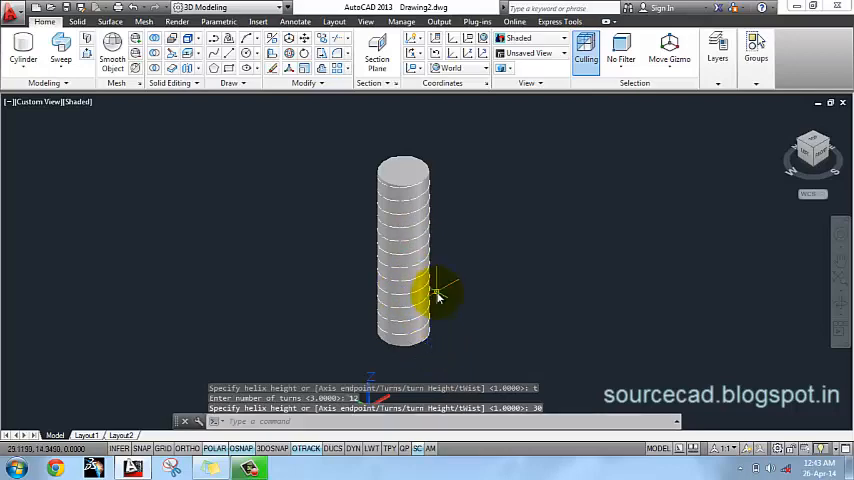
pyautogui.moveTo(492, 268)
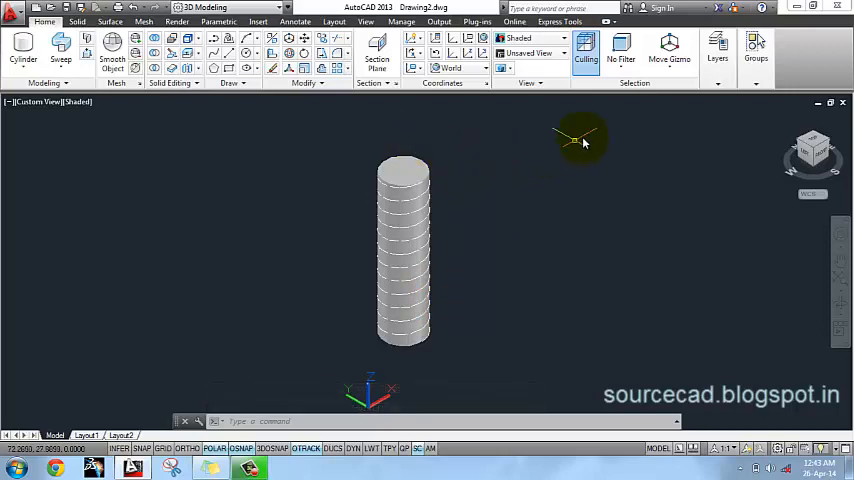
# Add a new layer coloured yellow in Layer Properties Manager, leaving the helix without the cylinder.
pyautogui.click(718, 44)
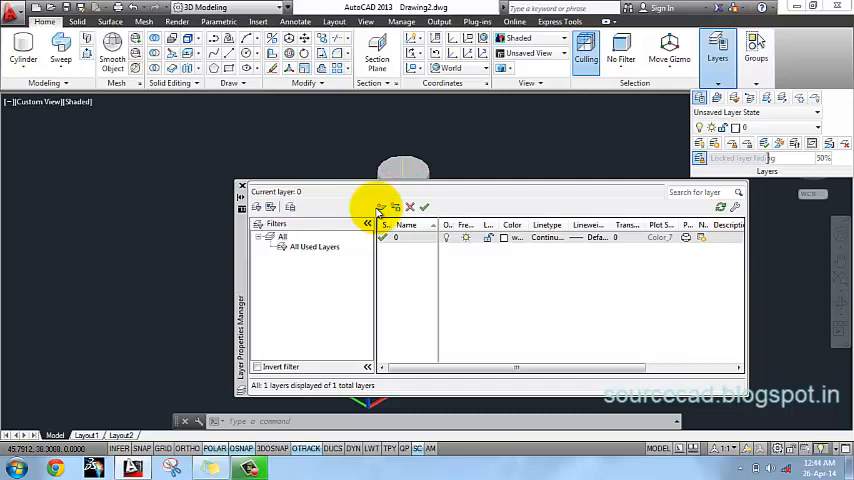
pyautogui.click(380, 208)
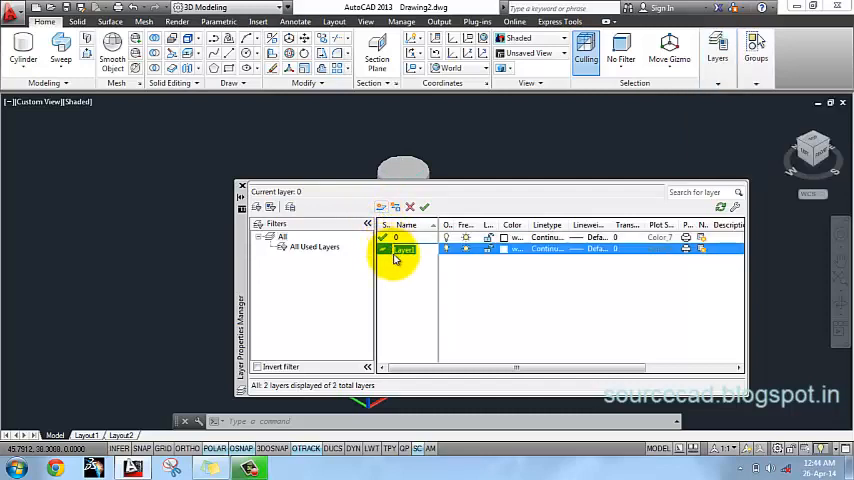
pyautogui.click(512, 248)
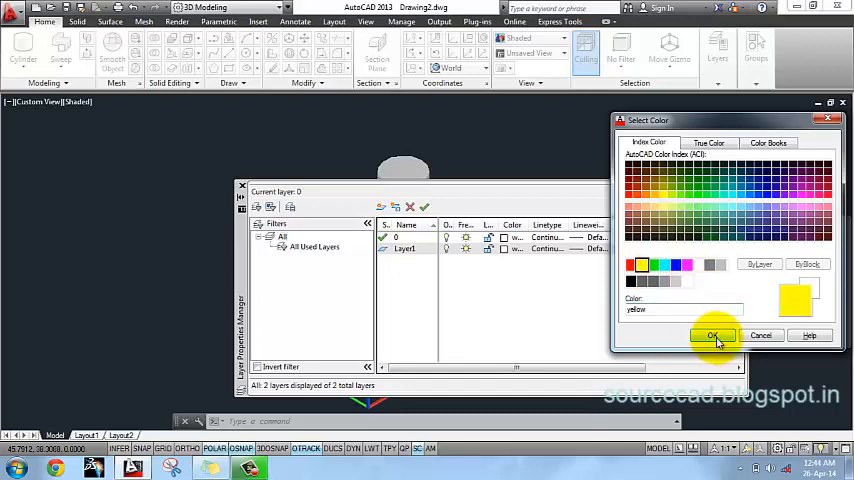
pyautogui.click(712, 336)
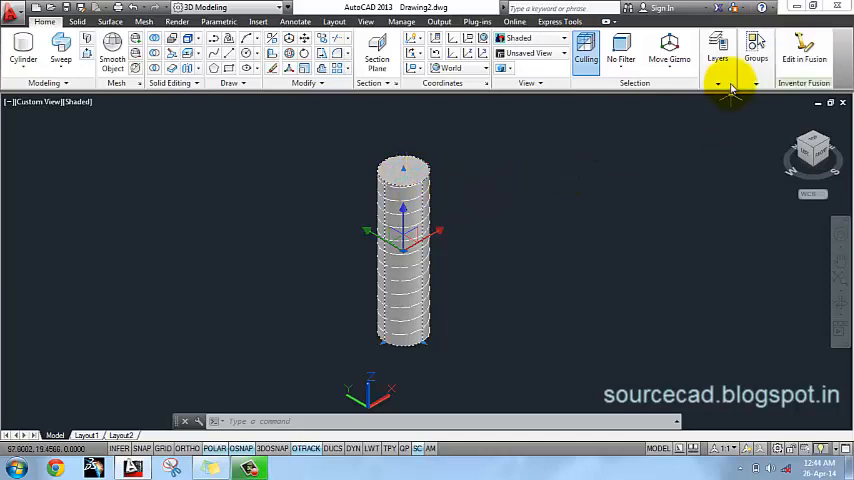
pyautogui.click(716, 48)
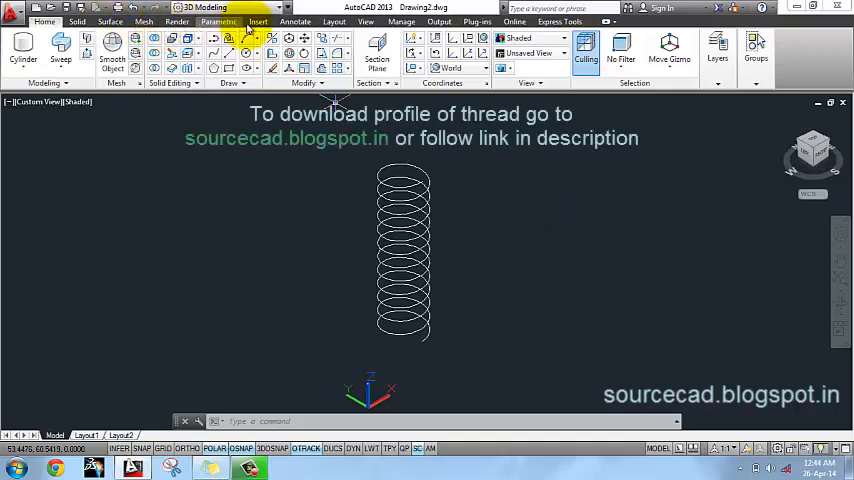
# Insert the Acme thread profile drawing as a block beside the helix.
pyautogui.click(258, 20)
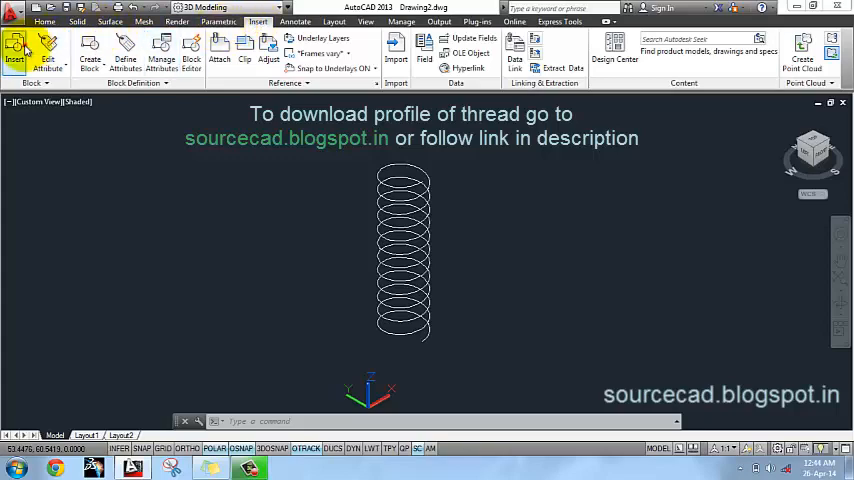
pyautogui.click(14, 50)
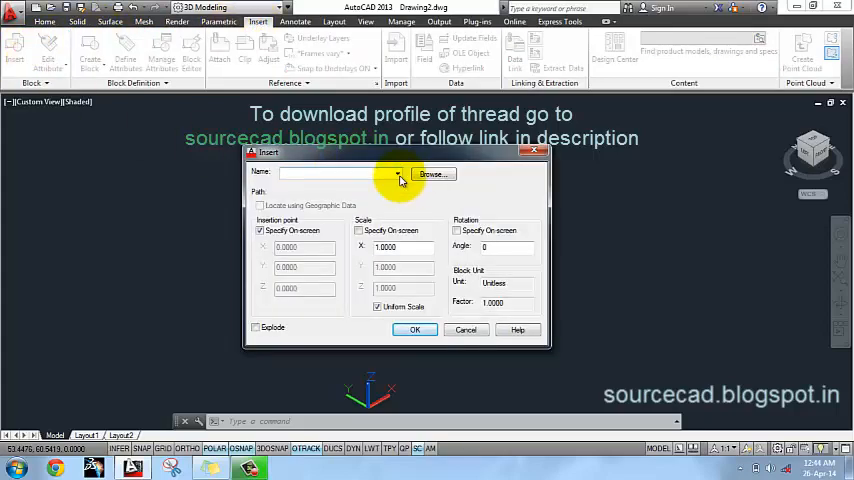
pyautogui.click(432, 174)
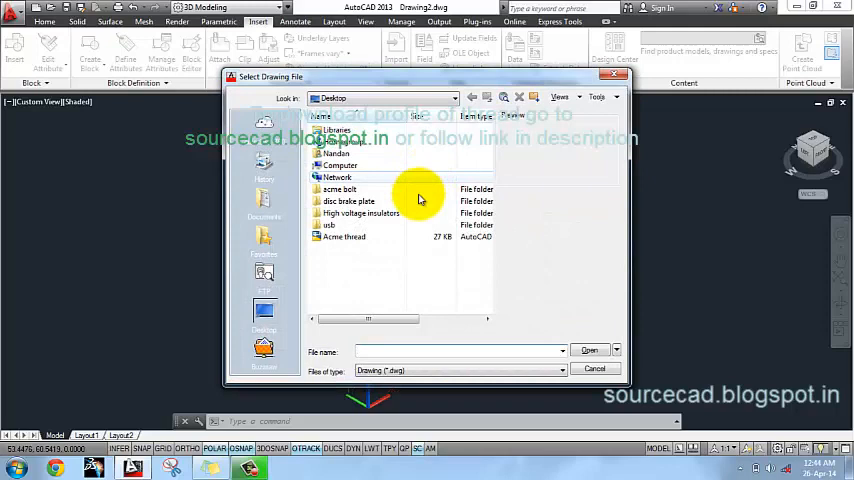
pyautogui.doubleClick(344, 236)
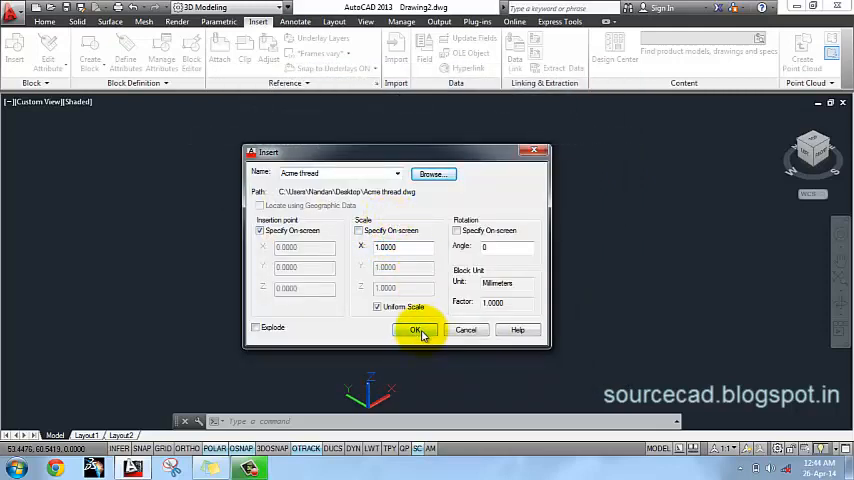
pyautogui.click(416, 330)
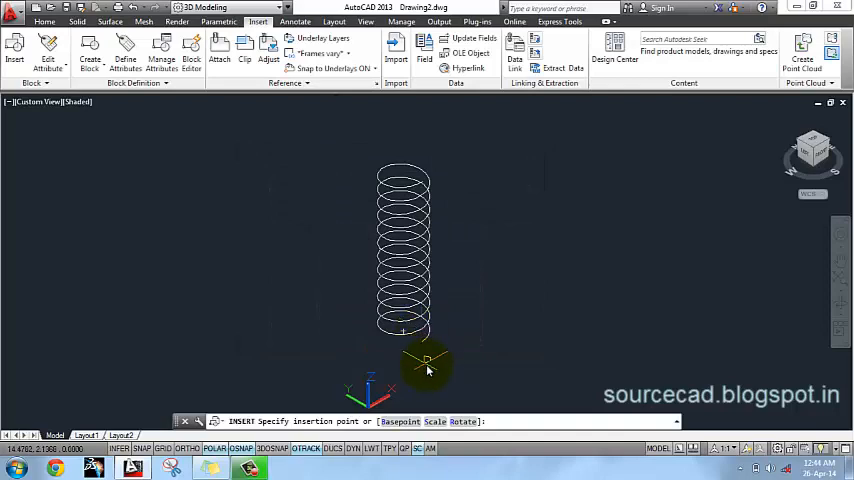
pyautogui.moveTo(420, 340)
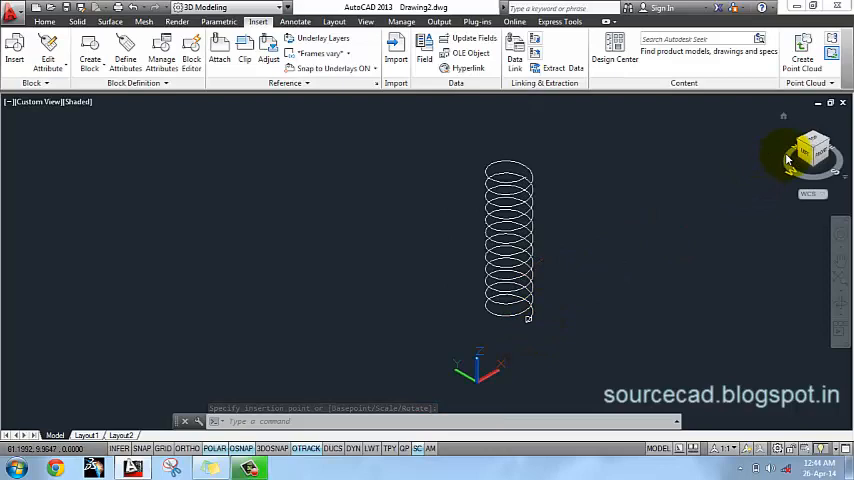
# View the helix from above and start rotating the thread profile about its lower end.
pyautogui.click(812, 148)
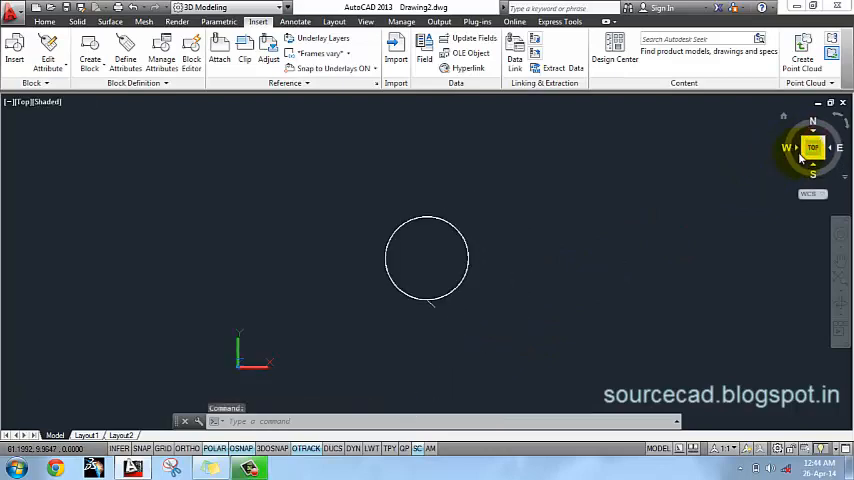
pyautogui.moveTo(376, 244)
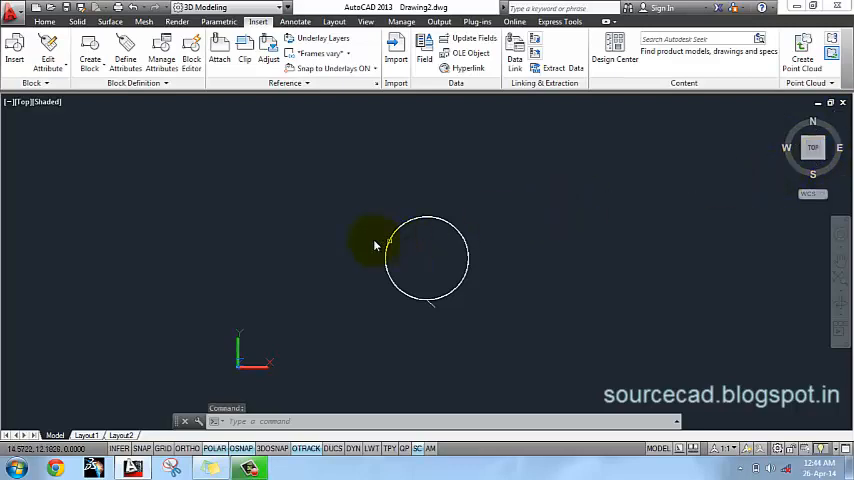
pyautogui.scroll(3)
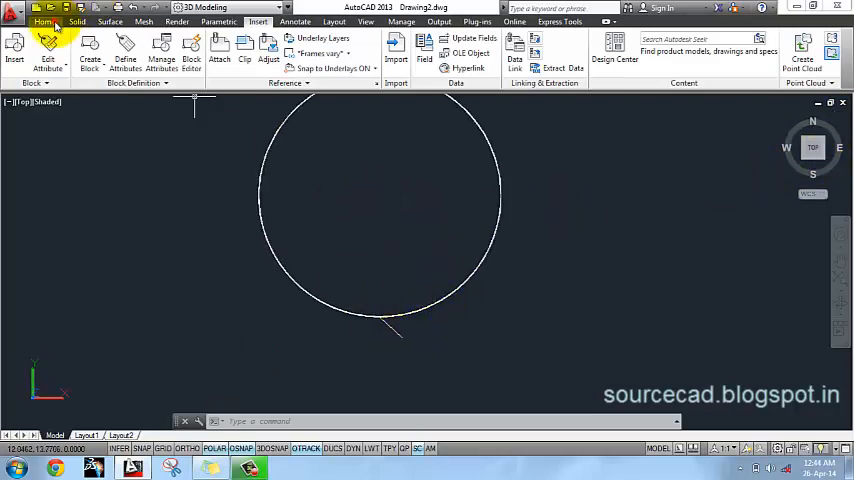
pyautogui.click(44, 20)
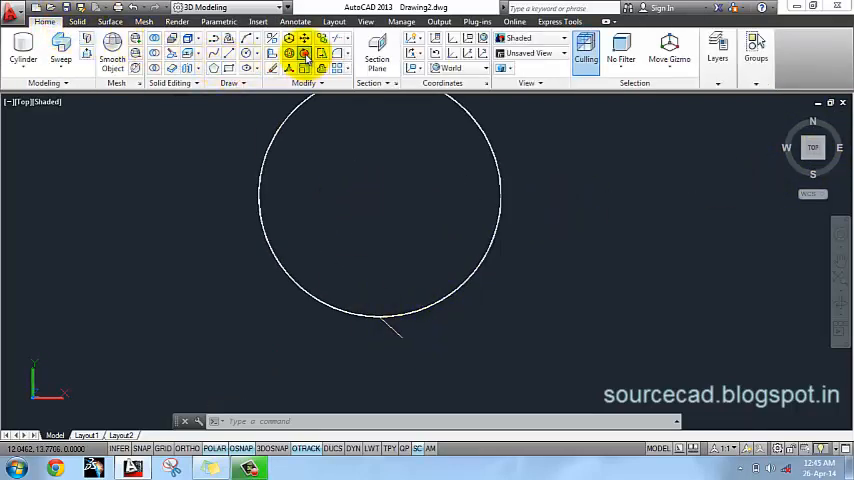
pyautogui.click(304, 54)
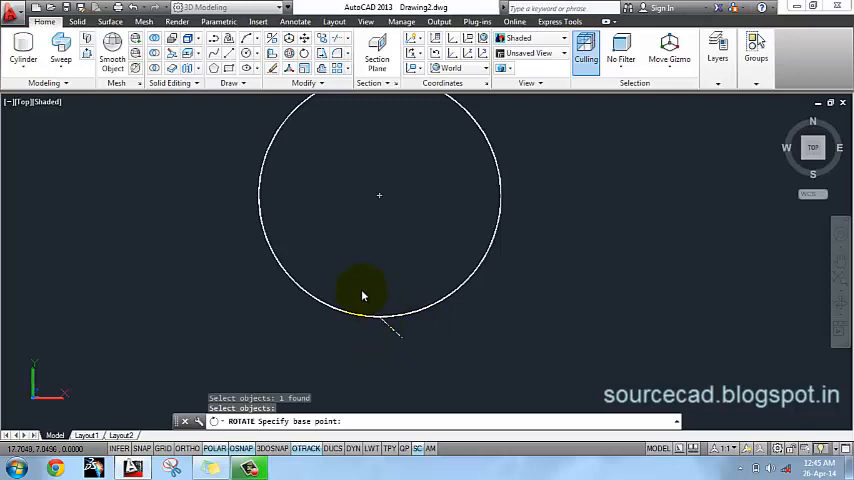
pyautogui.moveTo(376, 318)
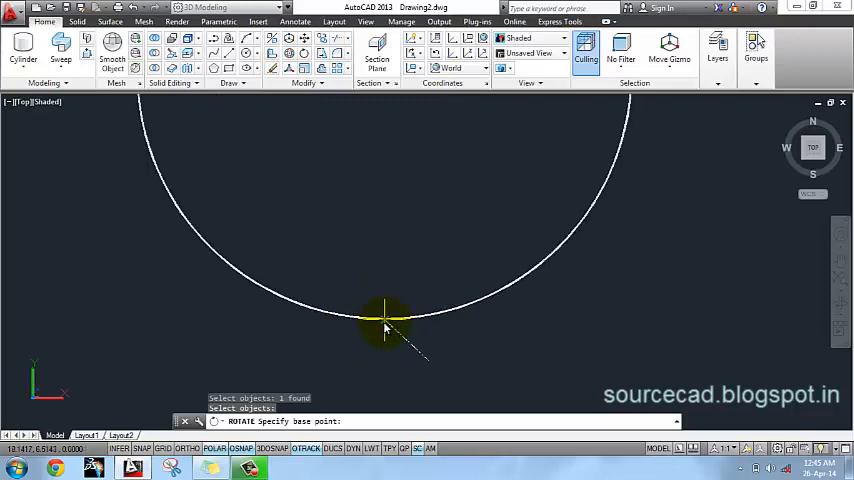
pyautogui.click(384, 330)
pyautogui.write('R')
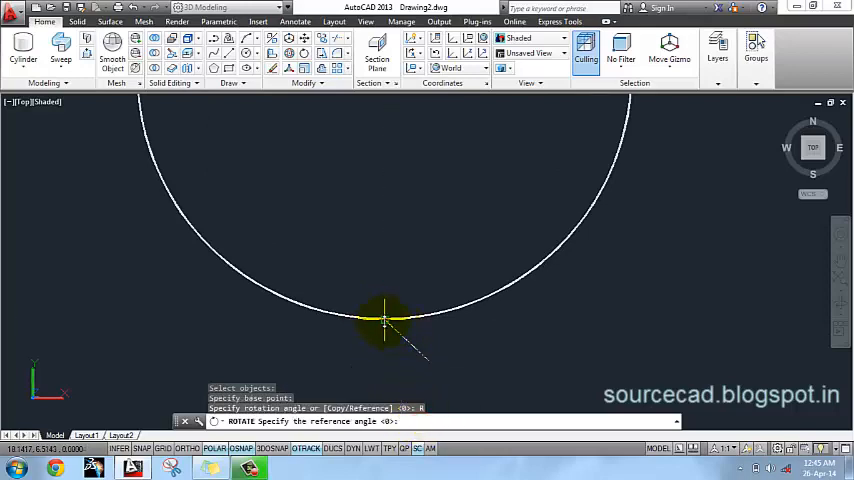
pyautogui.moveTo(424, 362)
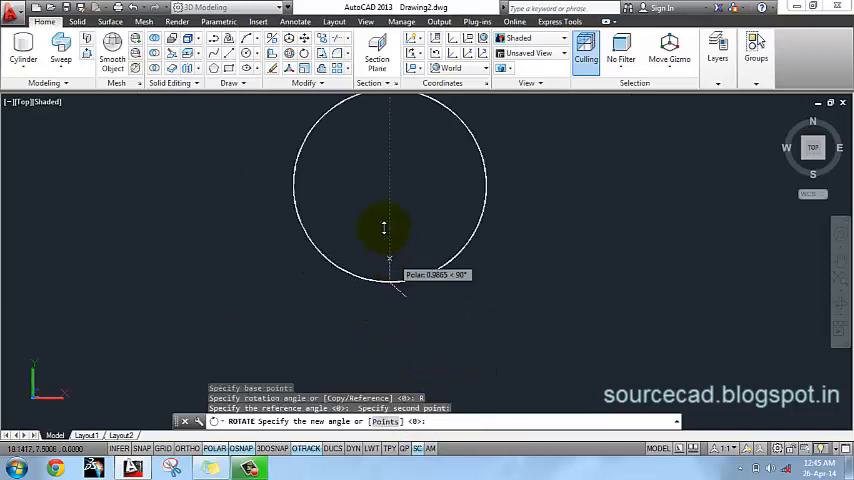
pyautogui.moveTo(400, 180)
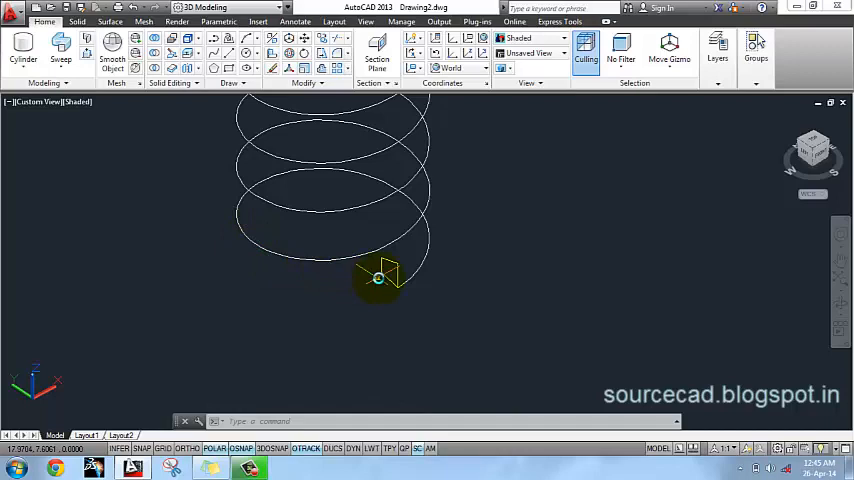
# Explode the thread profile and sweep it along the helix into a coiled thread solid.
pyautogui.click(378, 278)
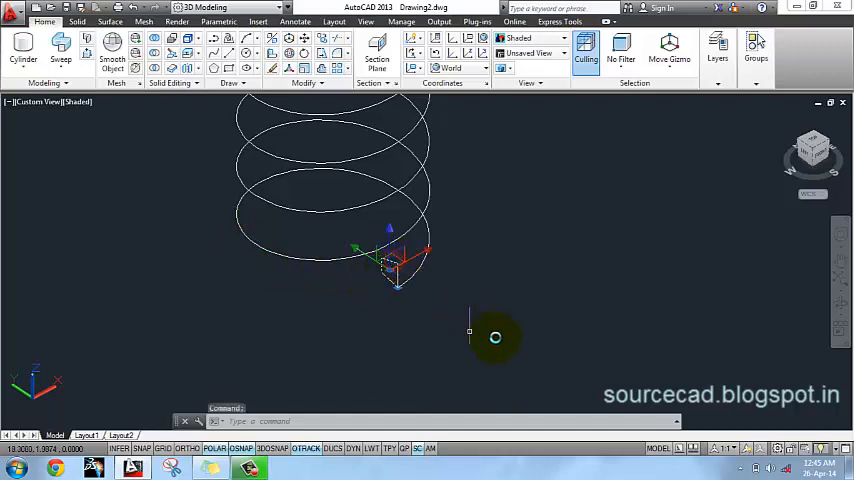
pyautogui.write('x')
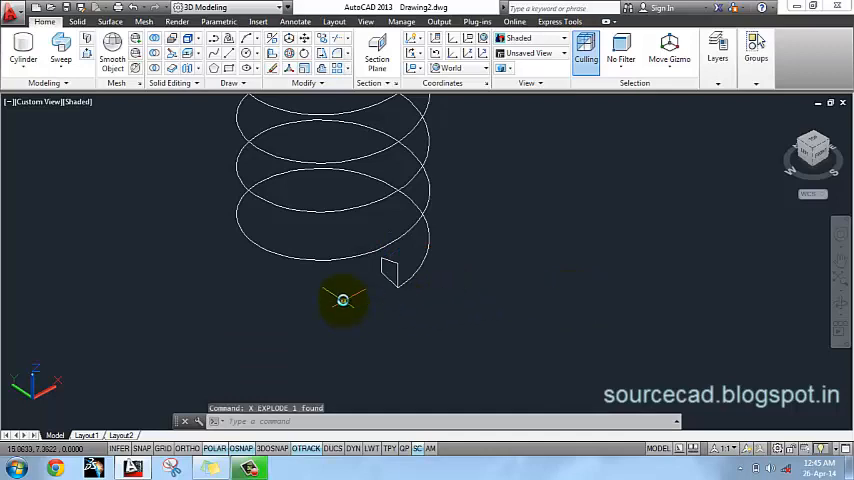
pyautogui.moveTo(396, 262)
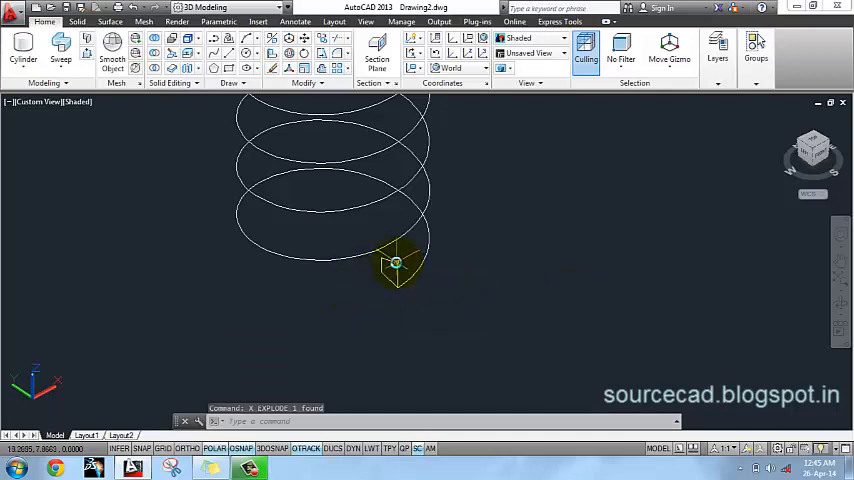
pyautogui.moveTo(392, 262)
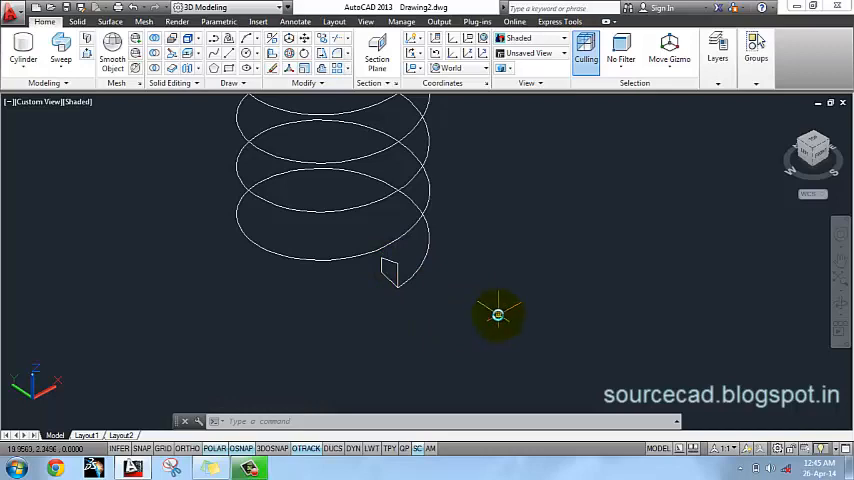
pyautogui.moveTo(60, 48)
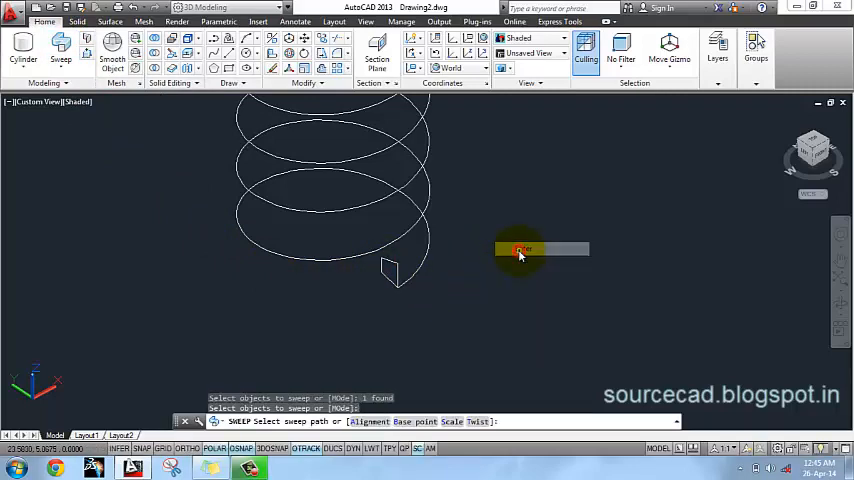
pyautogui.moveTo(420, 278)
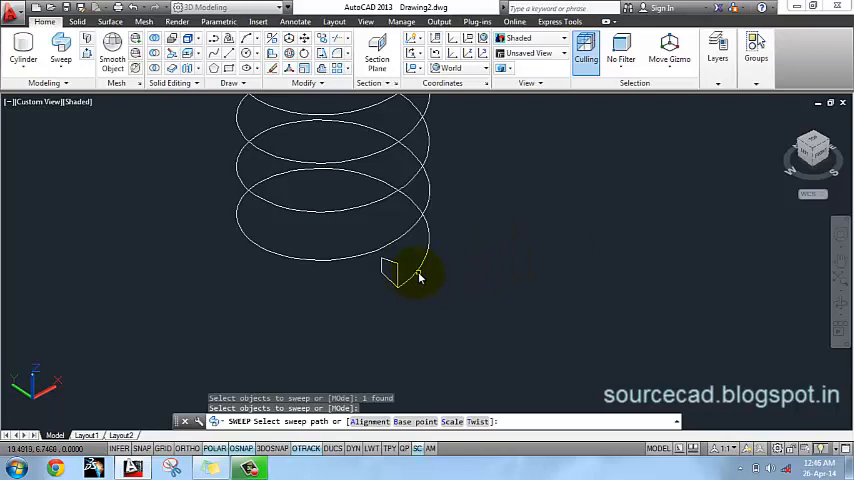
pyautogui.click(398, 270)
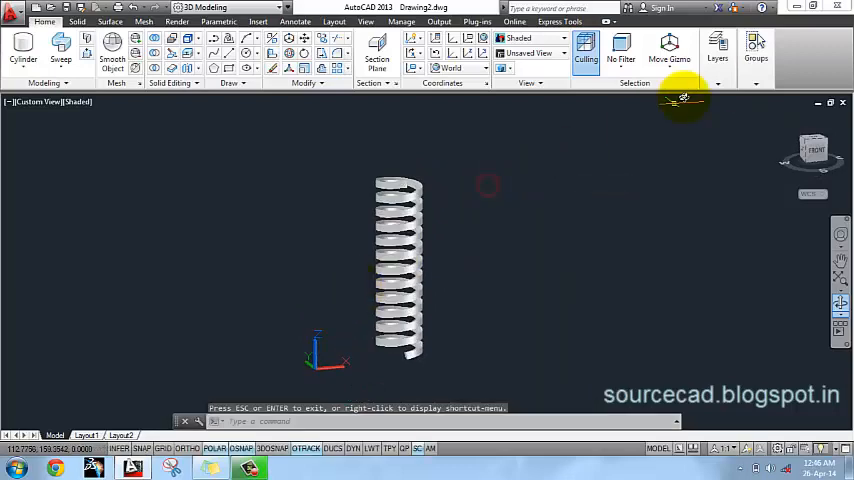
# Turn the cylinder's layer back on so the yellow shank shows around the coil.
pyautogui.click(716, 44)
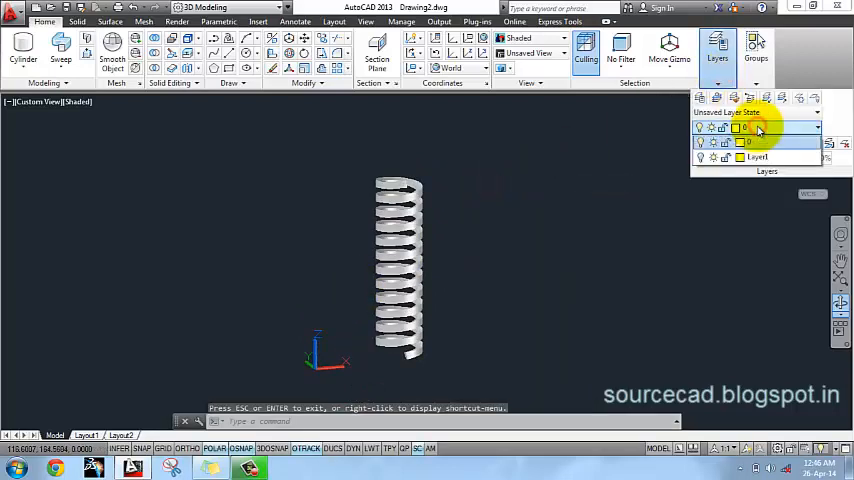
pyautogui.moveTo(702, 158)
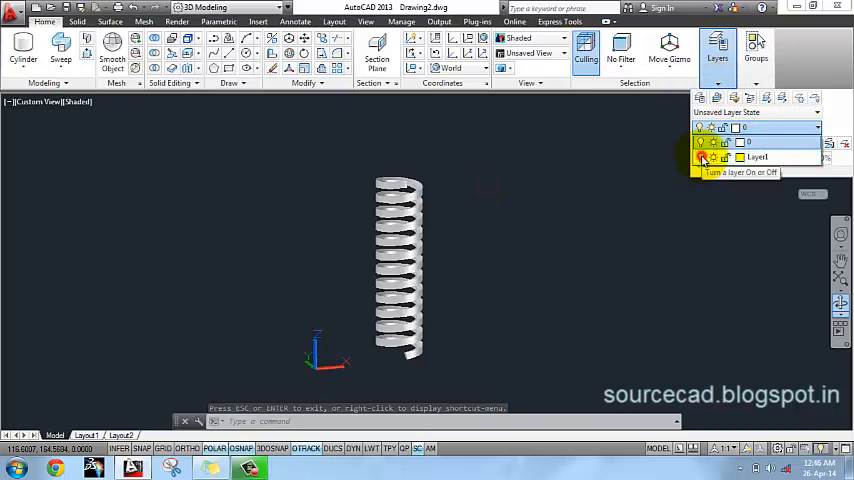
pyautogui.click(700, 156)
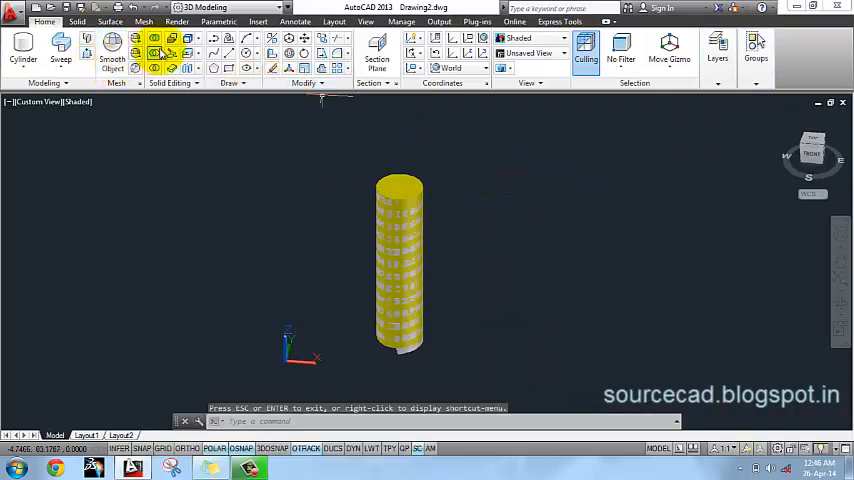
# Subtract the coiled thread solid from the yellow cylinder to carve helical grooves.
pyautogui.click(154, 52)
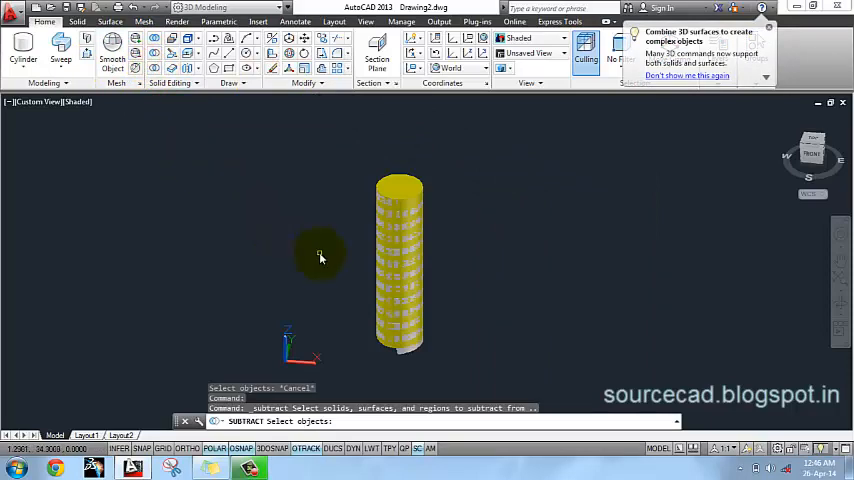
pyautogui.click(400, 260)
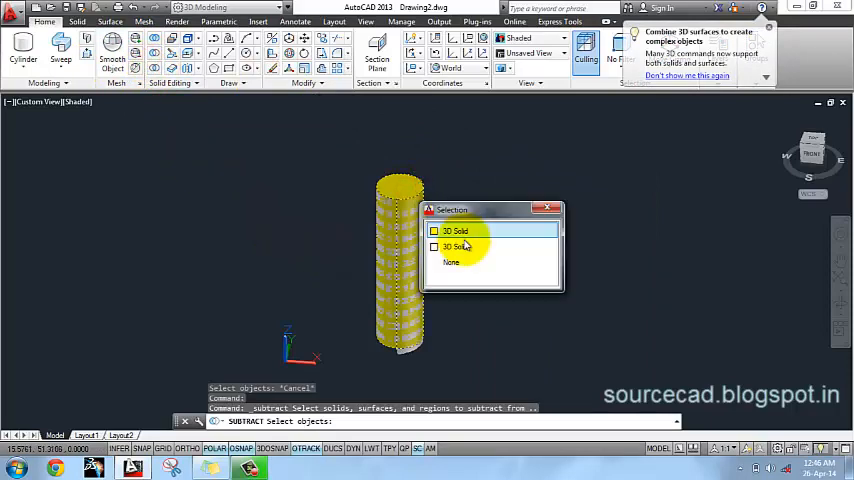
pyautogui.click(456, 232)
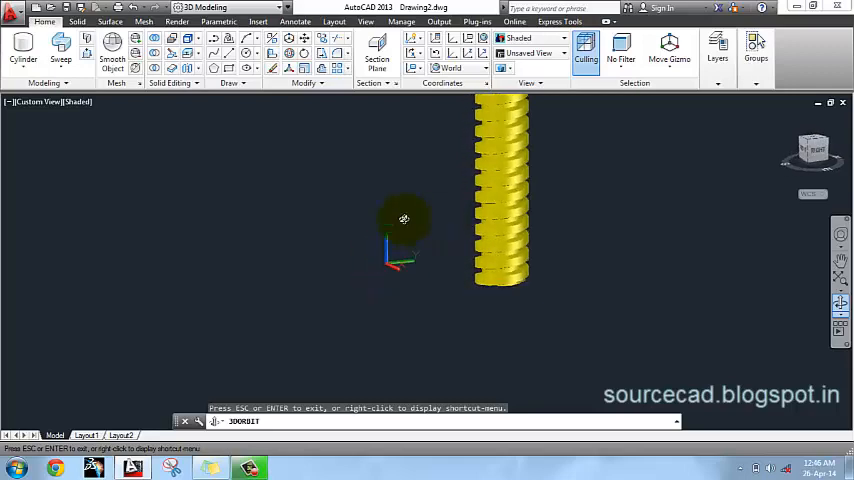
pyautogui.moveTo(404, 218); pyautogui.dragTo(432, 204)
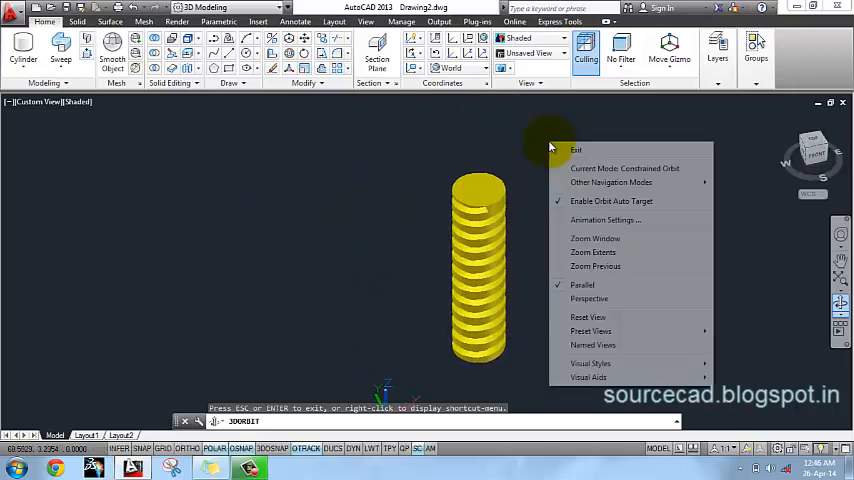
# Draw a wide flat cylinder on top of the threaded shank as the bolt head.
pyautogui.click(576, 148)
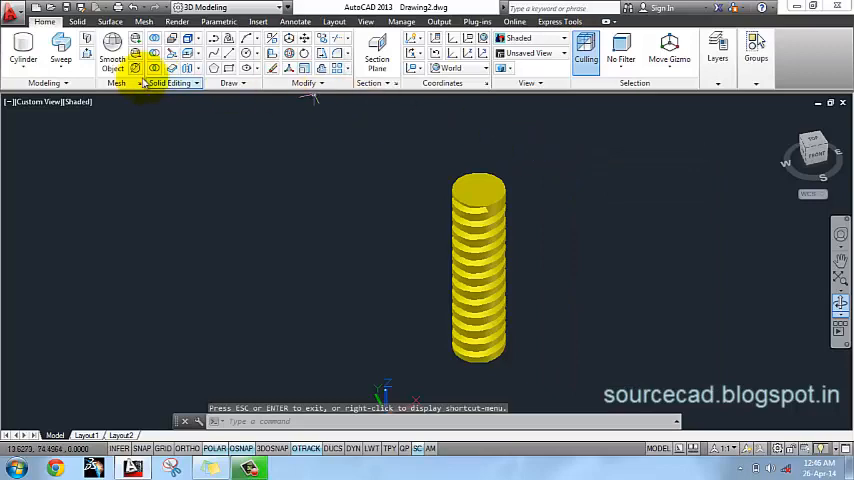
pyautogui.click(24, 48)
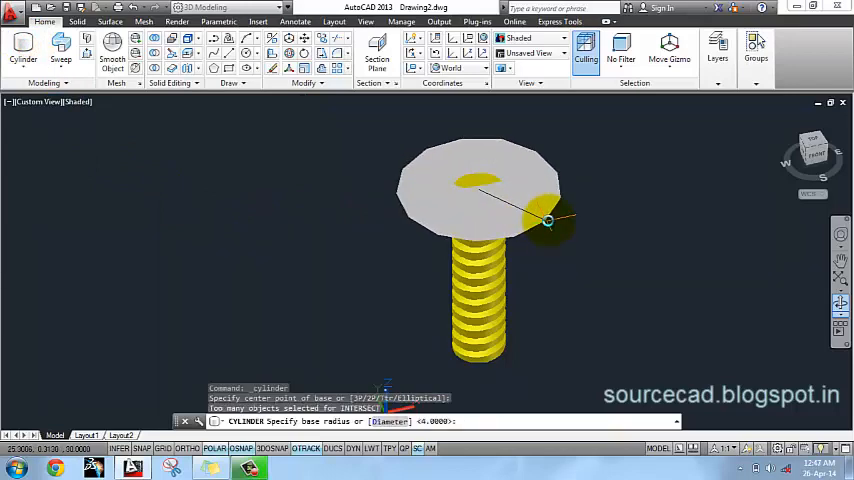
pyautogui.click(548, 220)
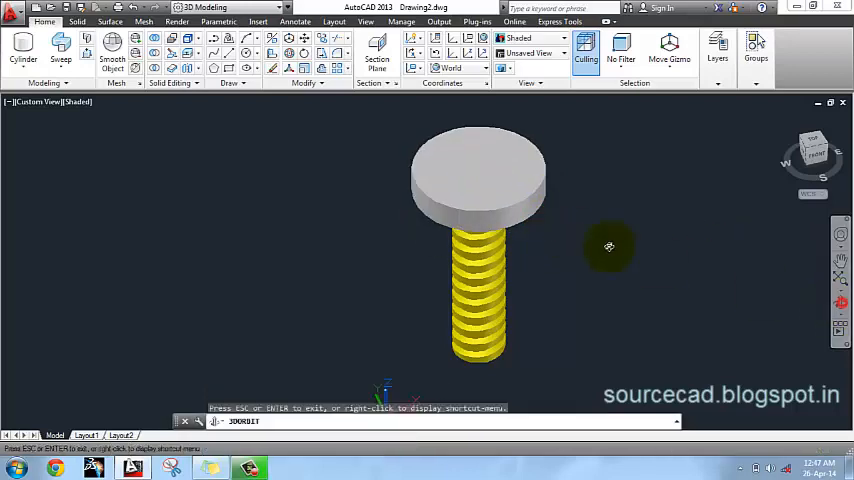
pyautogui.moveTo(608, 246); pyautogui.dragTo(616, 156)
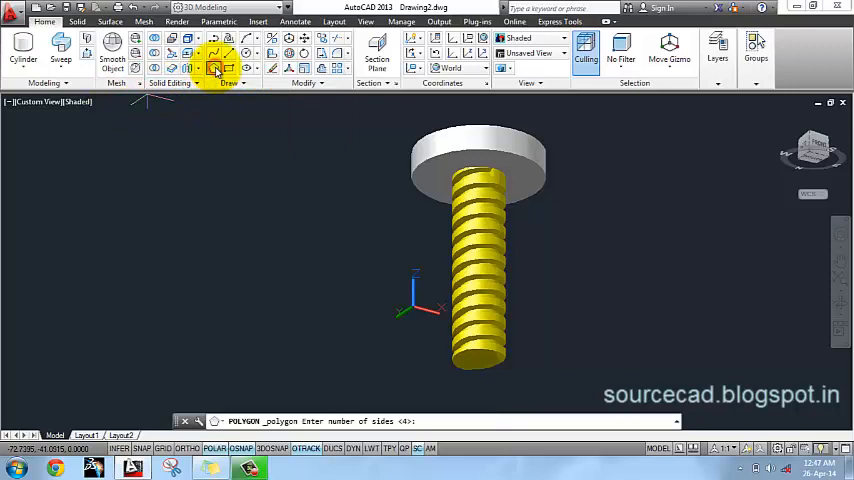
# Draw a 6-sided circumscribed polygon centred on the bolt head's top face.
pyautogui.write('6')
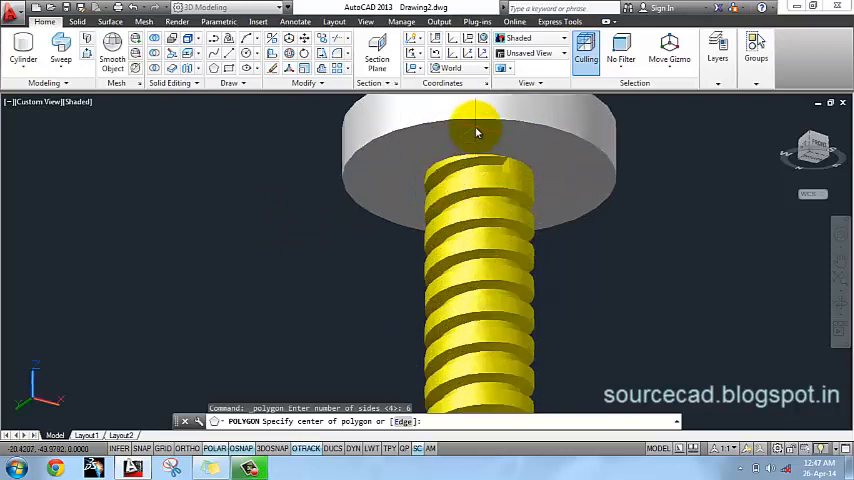
pyautogui.moveTo(496, 184)
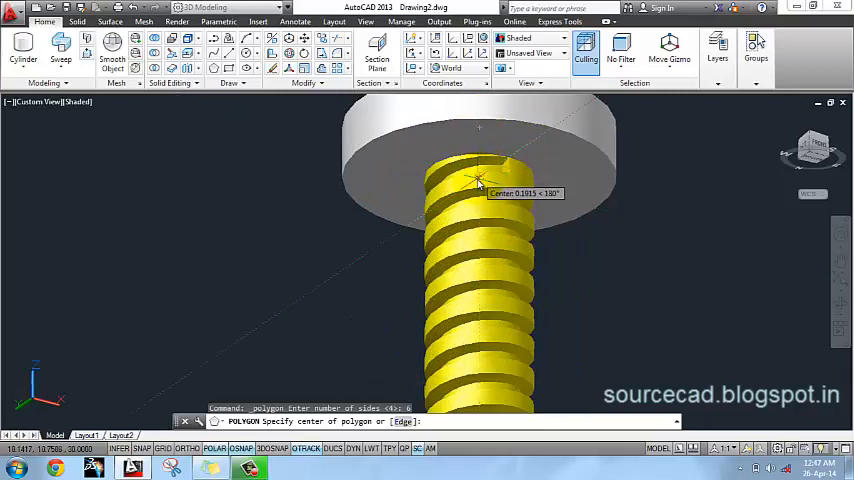
pyautogui.click(480, 184)
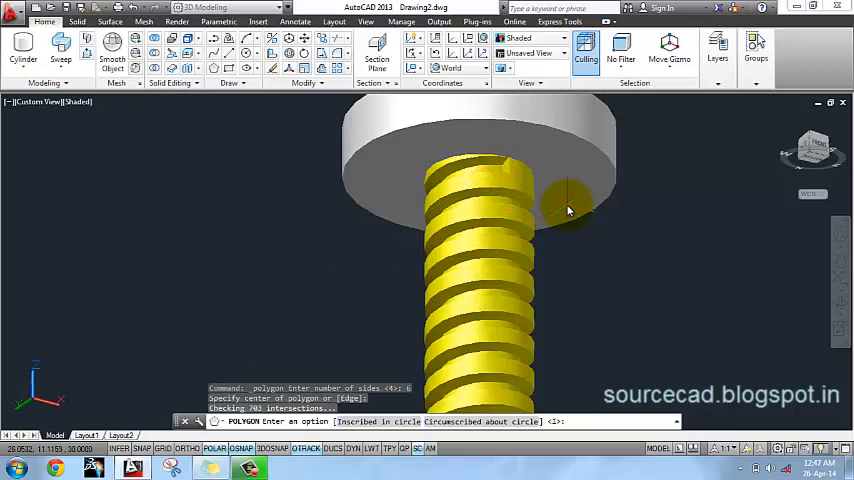
pyautogui.write('1')
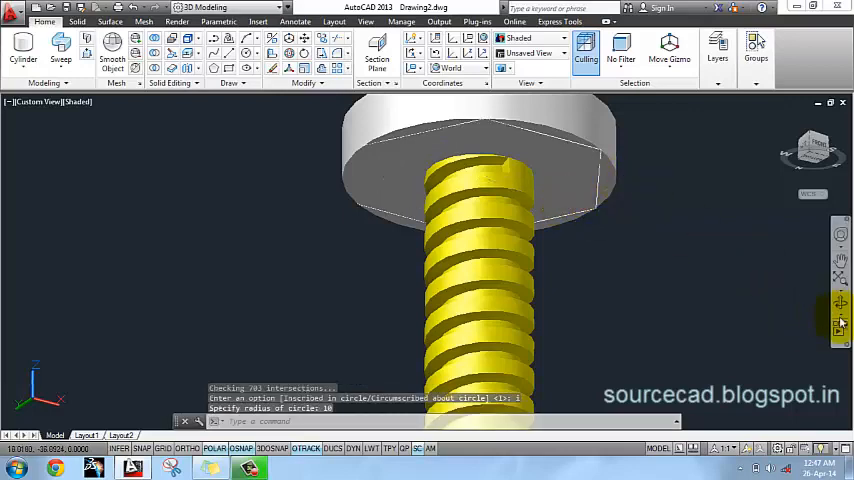
pyautogui.moveTo(560, 158)
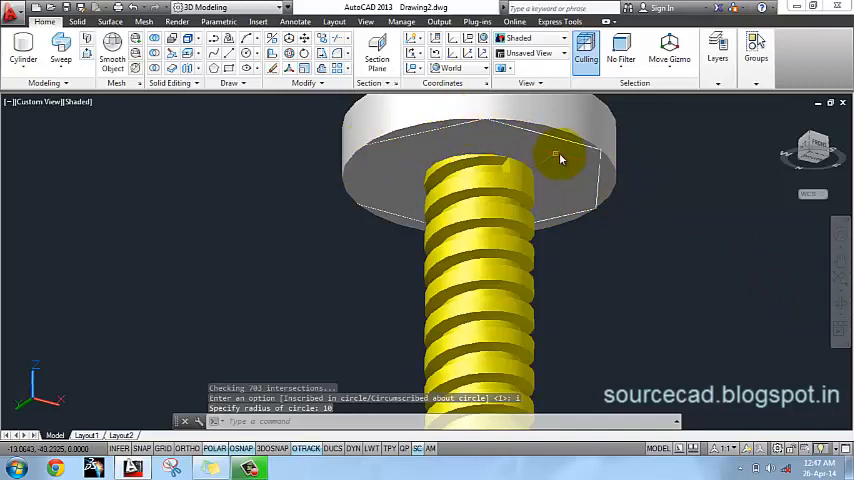
pyautogui.moveTo(560, 160); pyautogui.dragTo(664, 210)
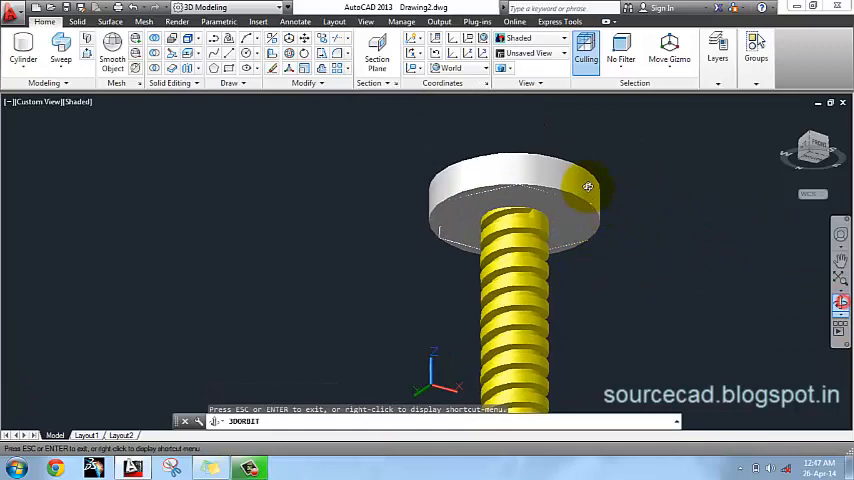
pyautogui.moveTo(588, 188); pyautogui.dragTo(548, 176)
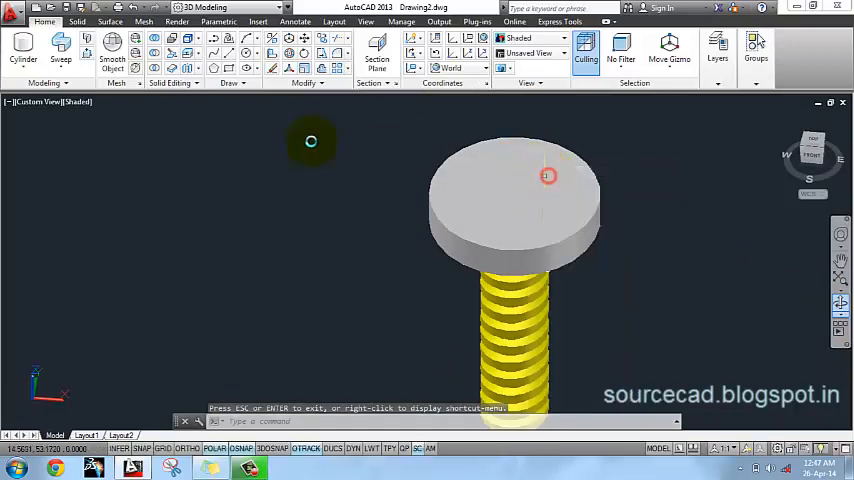
# Fillet the top edge of the round bolt head into a smooth rim, then exit orbit mode.
pyautogui.click(76, 20)
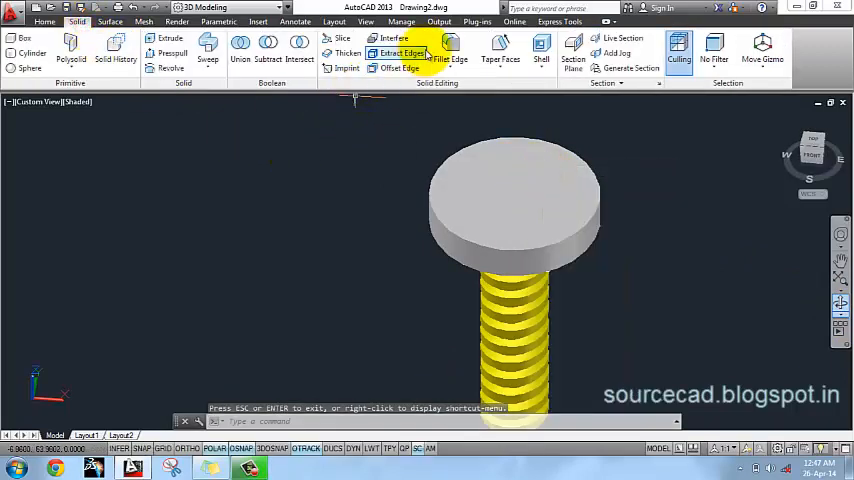
pyautogui.click(448, 58)
pyautogui.write('2')
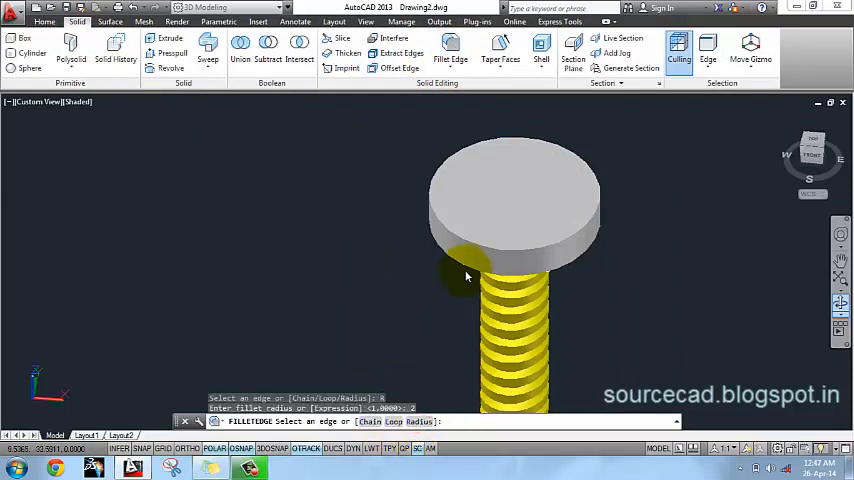
pyautogui.click(466, 240)
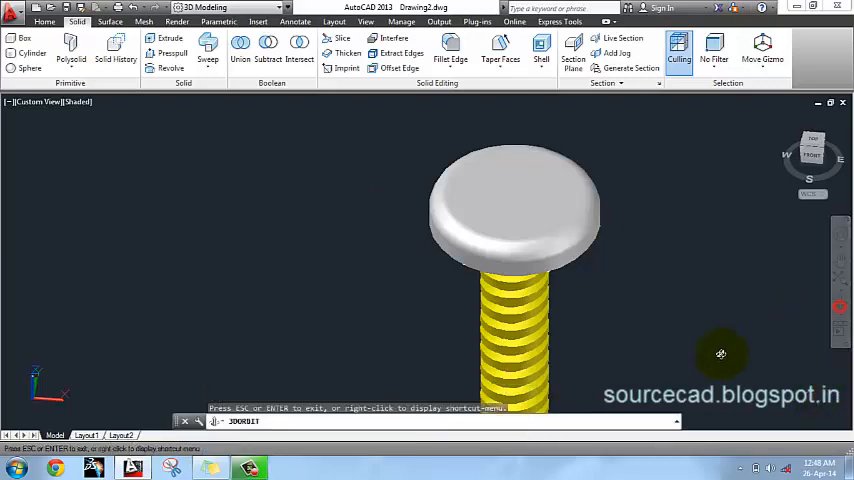
pyautogui.rightClick(720, 354)
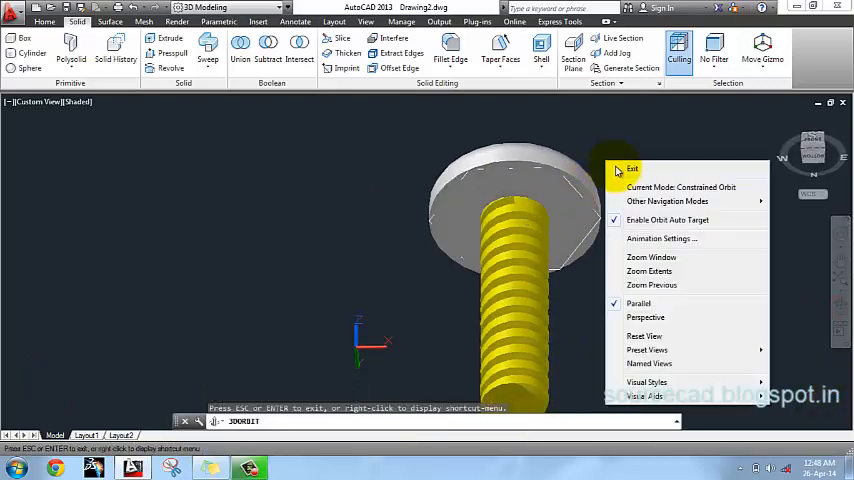
pyautogui.click(632, 168)
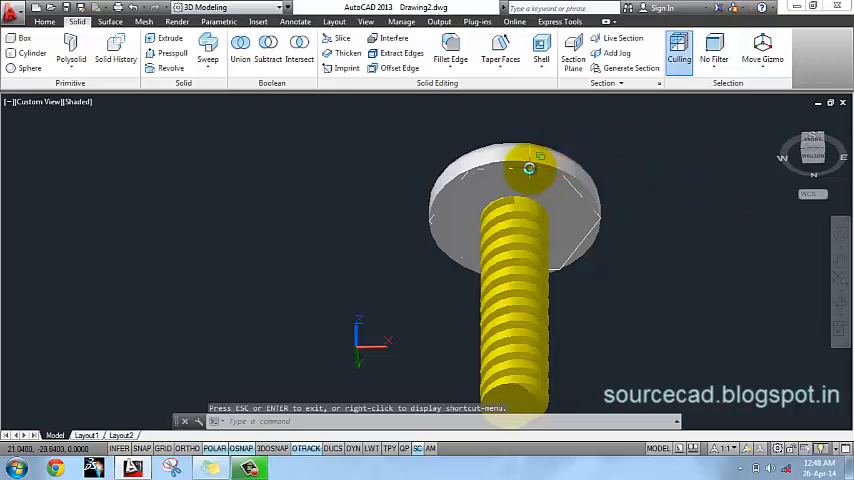
pyautogui.moveTo(270, 150)
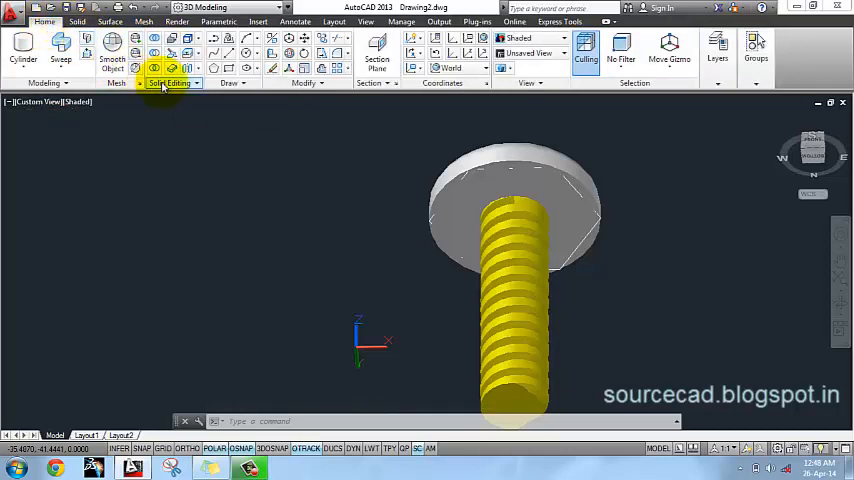
pyautogui.moveTo(88, 50)
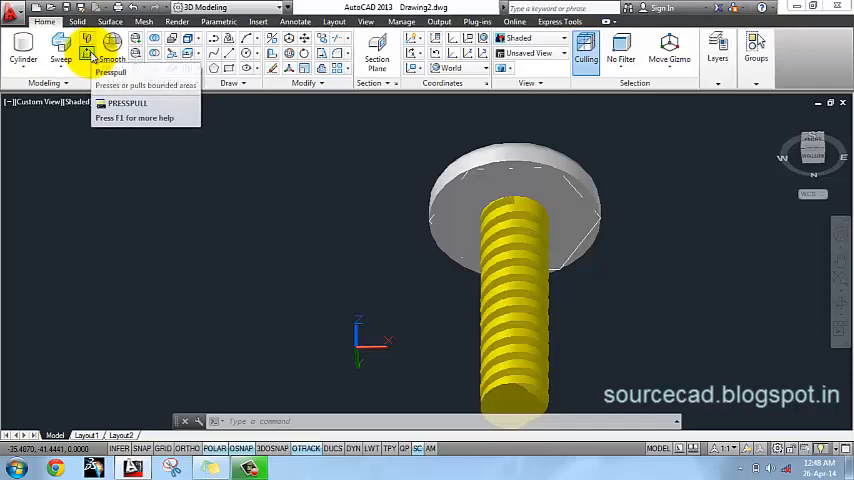
# Presspull the bounded areas outside the hexagon to cut the round head to six sides.
pyautogui.click(88, 48)
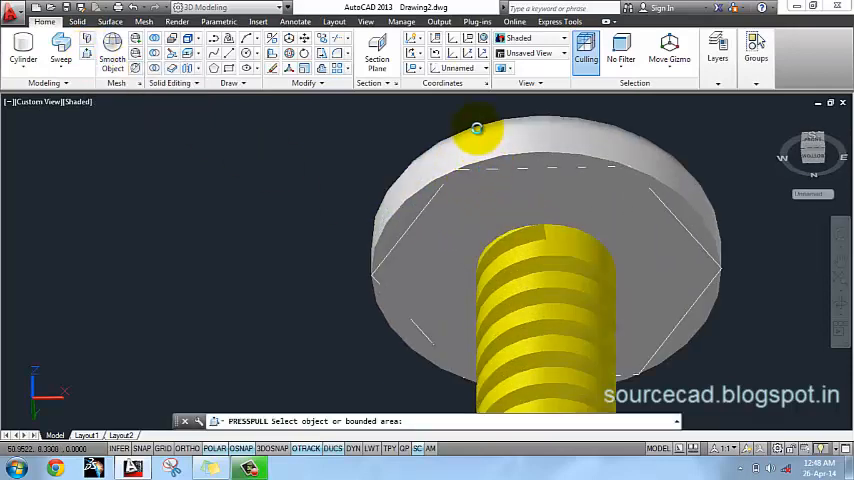
pyautogui.click(476, 128)
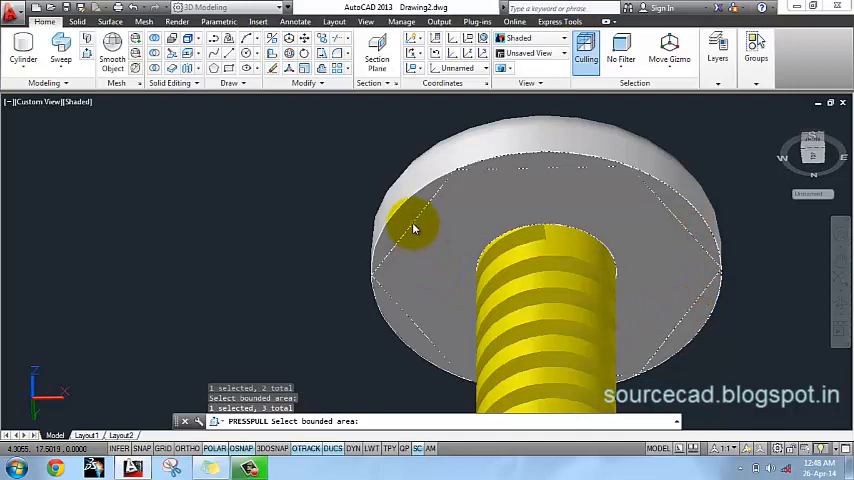
pyautogui.click(404, 324)
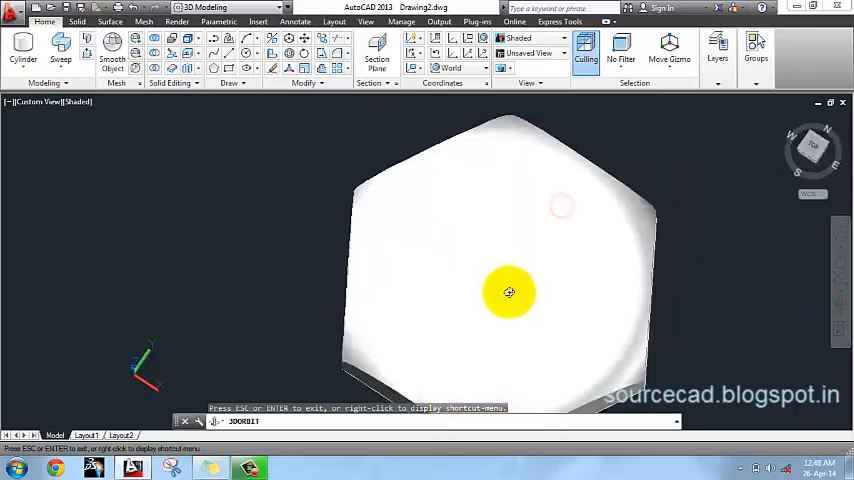
# Orbit the model to inspect the new hexagonal head from above and the side.
pyautogui.moveTo(508, 292); pyautogui.dragTo(390, 208)
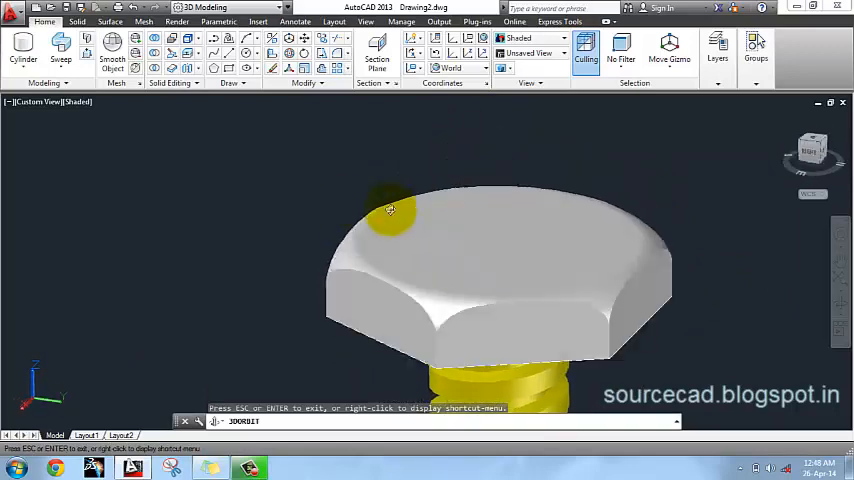
pyautogui.moveTo(390, 208); pyautogui.dragTo(462, 196)
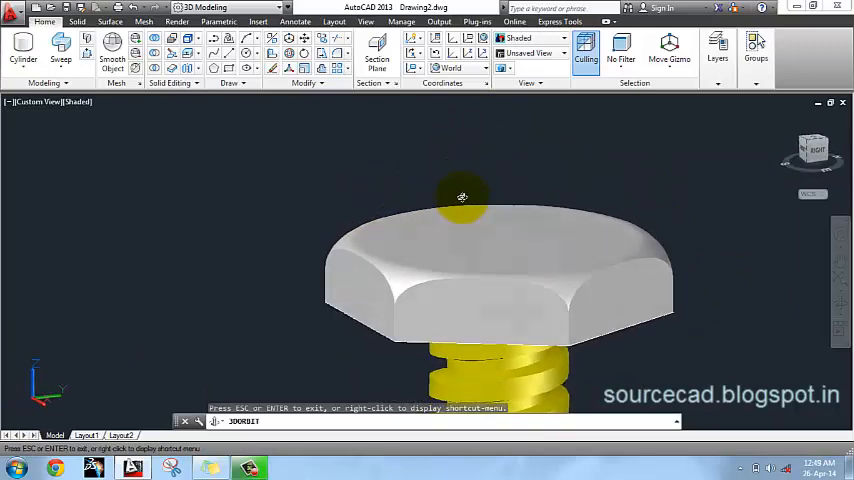
pyautogui.moveTo(462, 196); pyautogui.dragTo(402, 312)
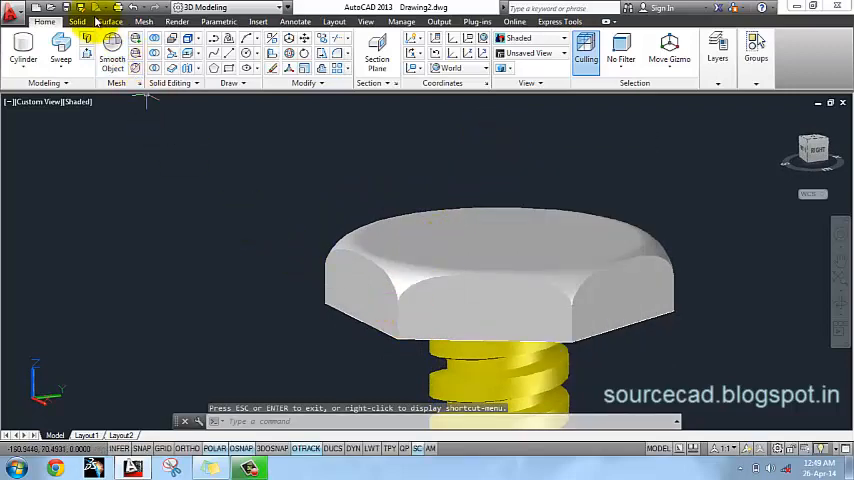
# Fillet the lower edge of the hexagonal head with radius 1 and check it from around the bolt.
pyautogui.click(78, 20)
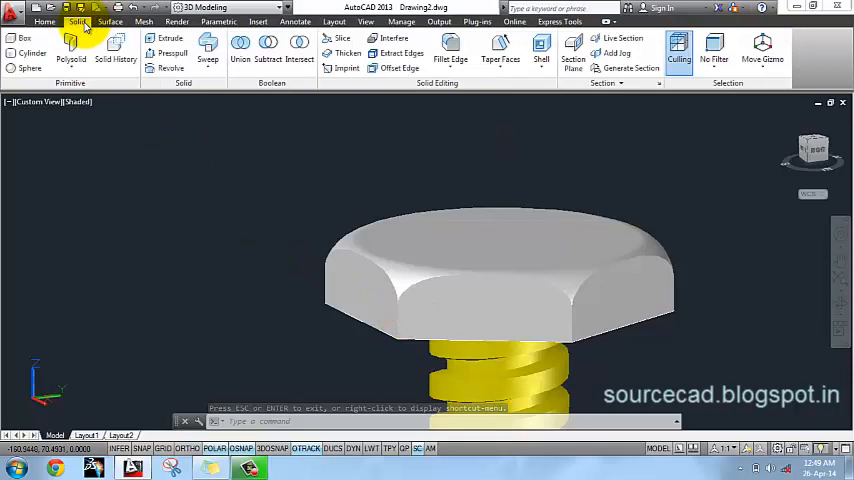
pyautogui.click(450, 48)
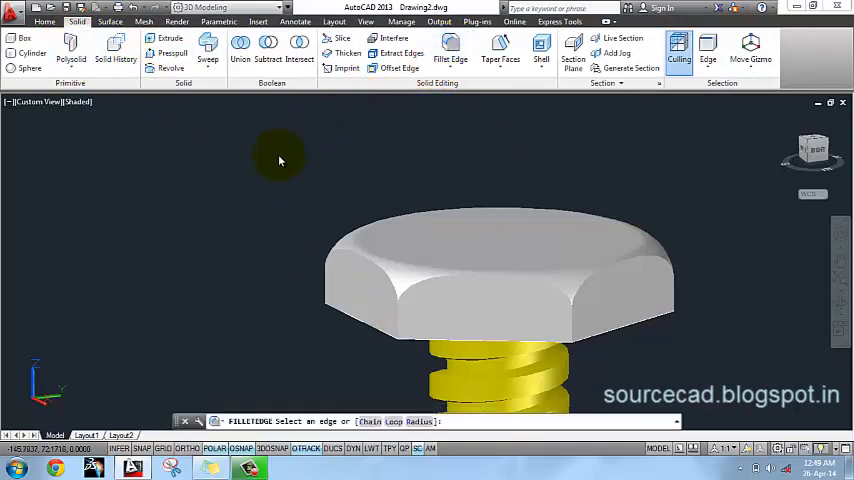
pyautogui.click(362, 368)
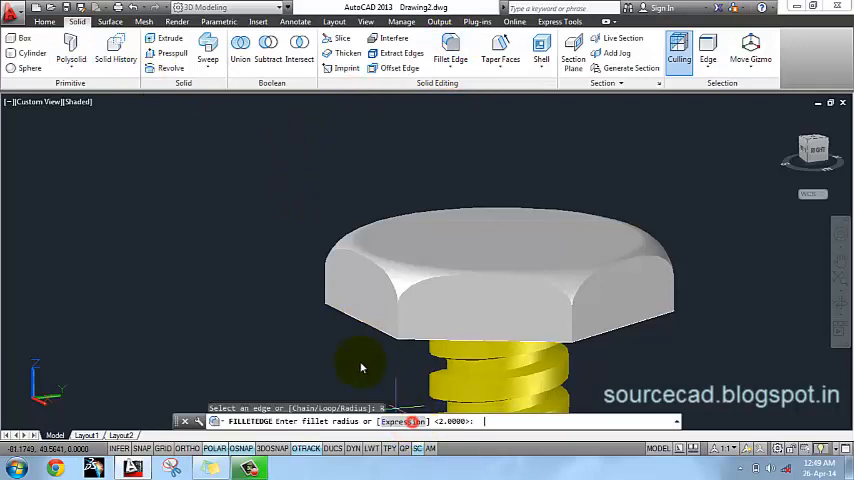
pyautogui.write('1')
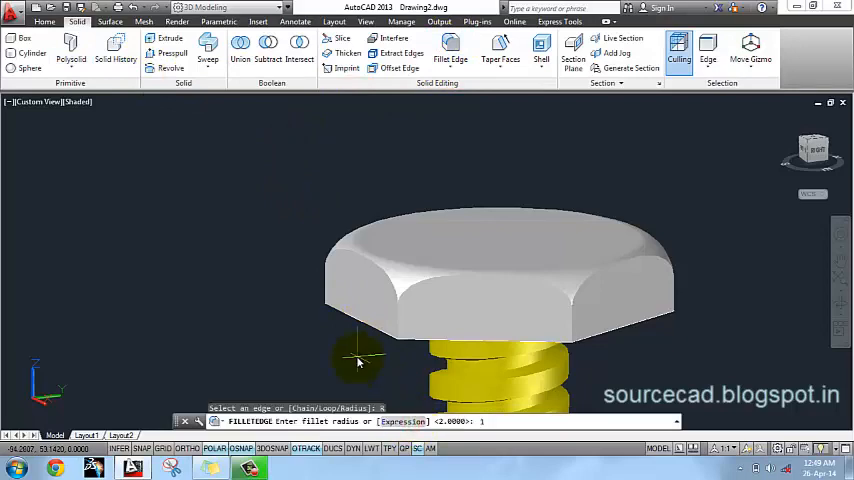
pyautogui.click(412, 308)
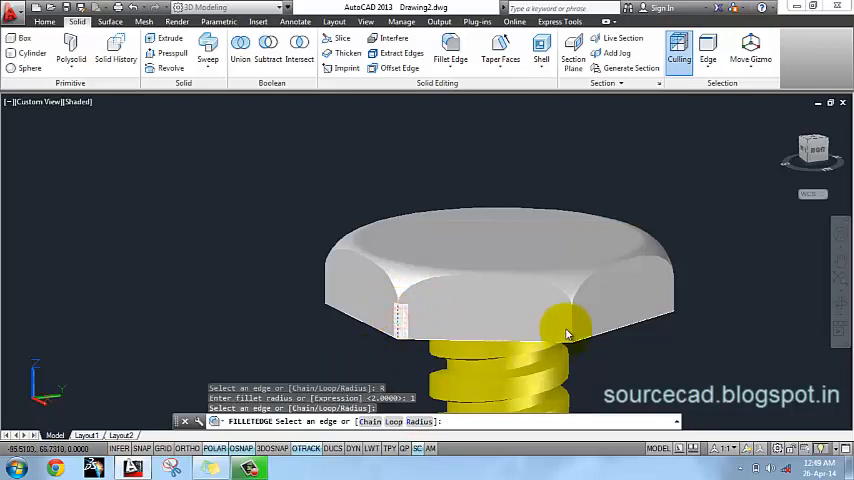
pyautogui.click(670, 298)
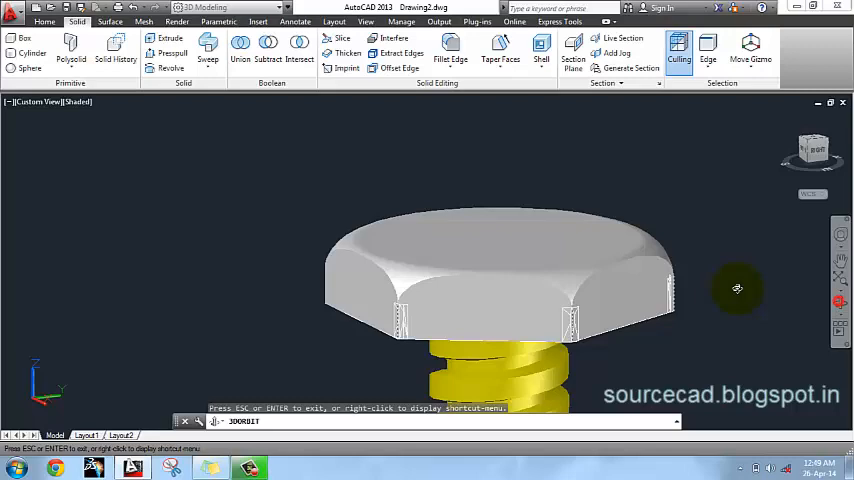
pyautogui.moveTo(738, 288); pyautogui.dragTo(398, 288)
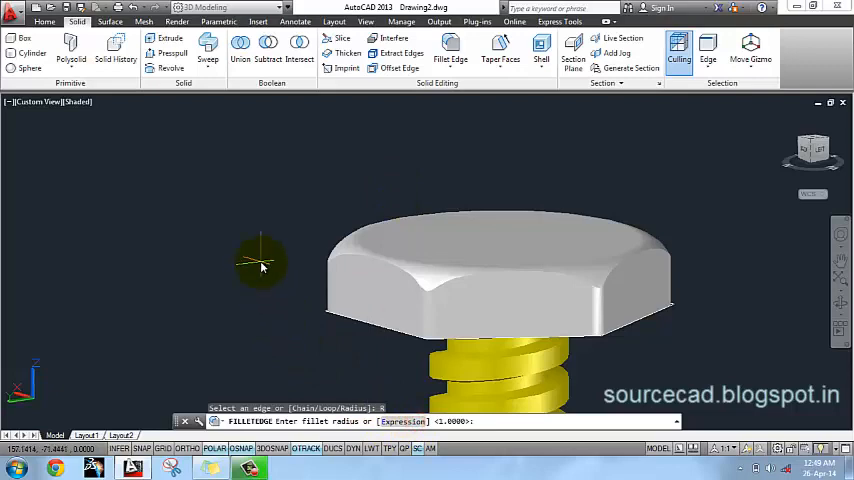
# Set the Fillet Edge radius to 0.25 for the head's top edges.
pyautogui.write('0.25')
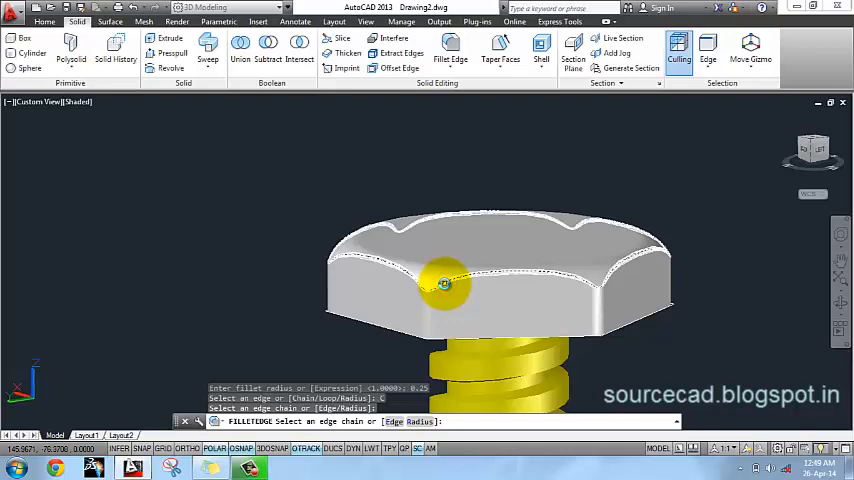
pyautogui.moveTo(604, 296)
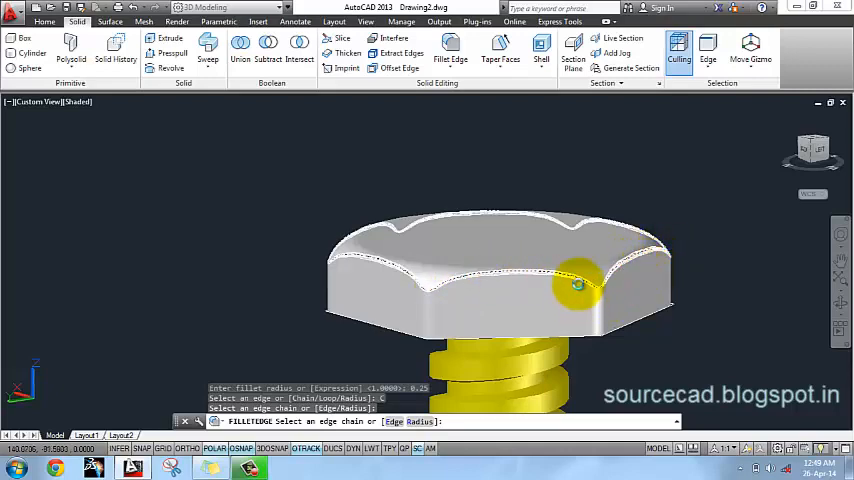
pyautogui.moveTo(434, 378)
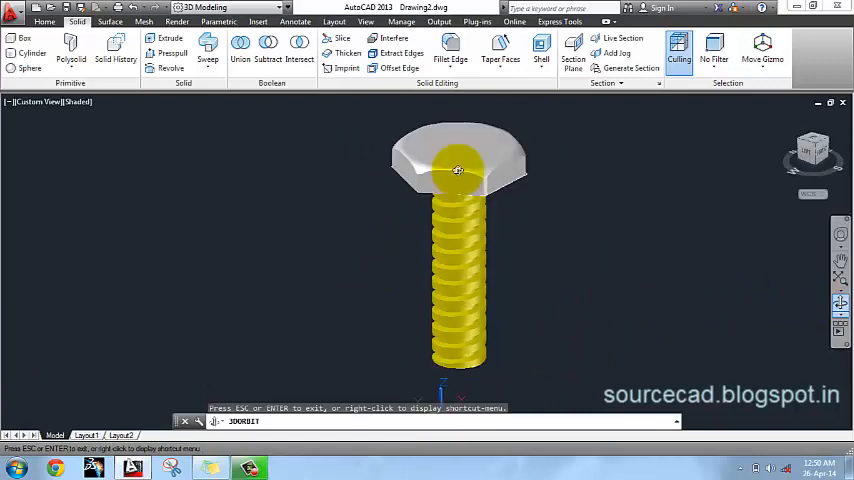
# Orbit to view the whole finished bolt, head and threaded shank together, then exit orbit mode.
pyautogui.moveTo(458, 170); pyautogui.dragTo(474, 230)
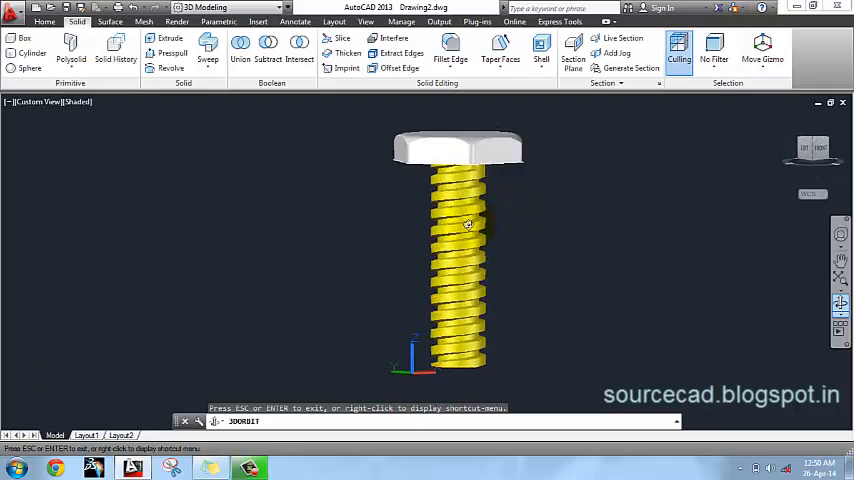
pyautogui.moveTo(468, 224); pyautogui.dragTo(408, 256)
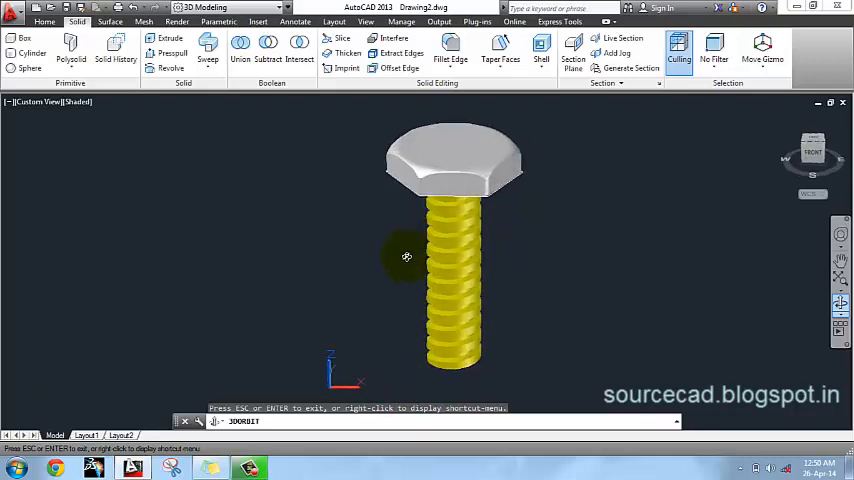
pyautogui.rightClick(408, 258)
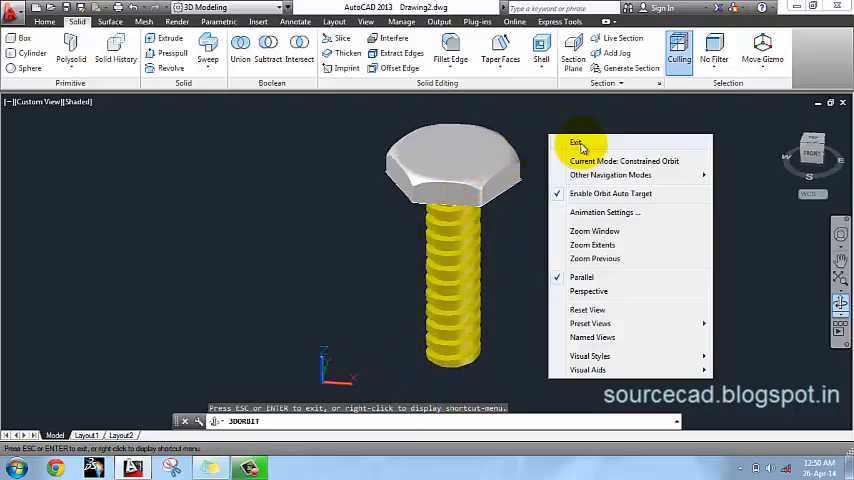
pyautogui.click(576, 144)
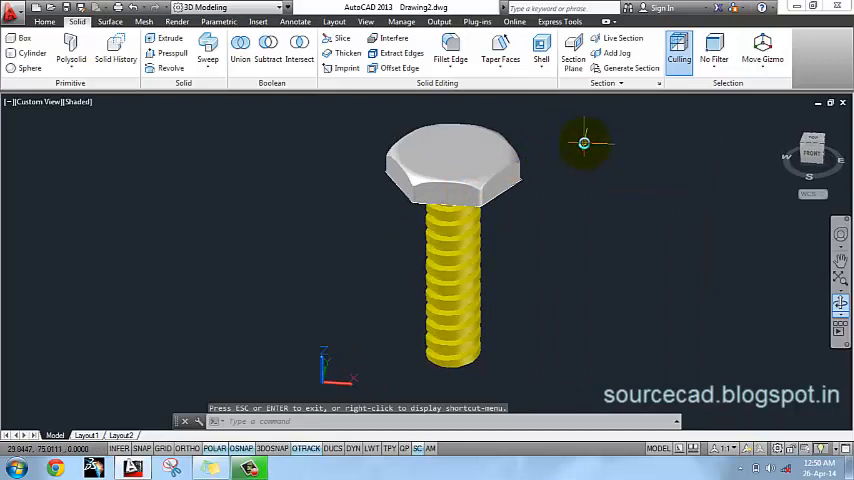
pyautogui.moveTo(584, 144)
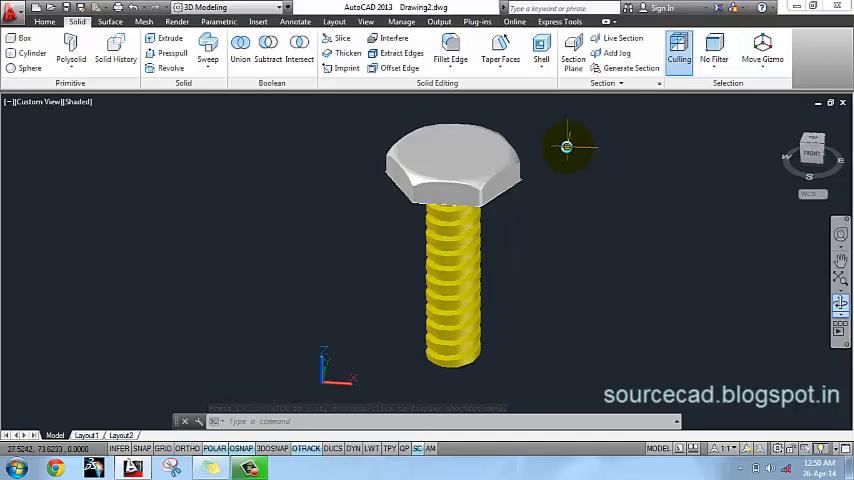
pyautogui.moveTo(568, 148)
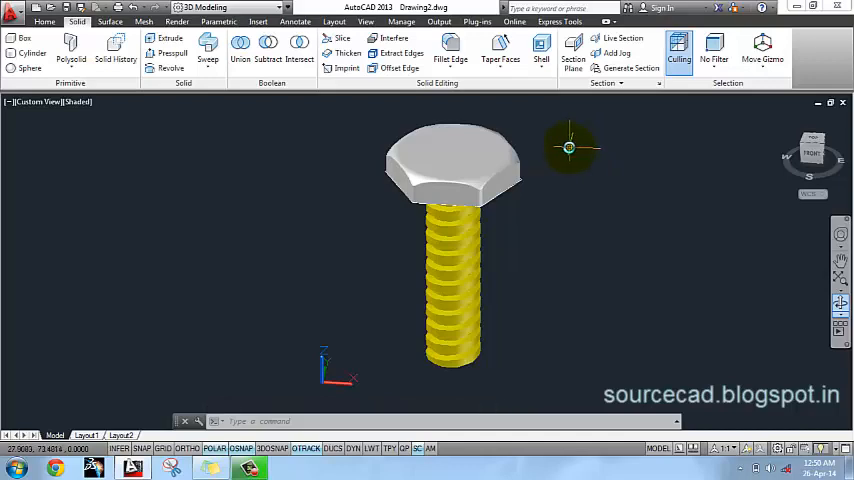
pyautogui.moveTo(576, 148)
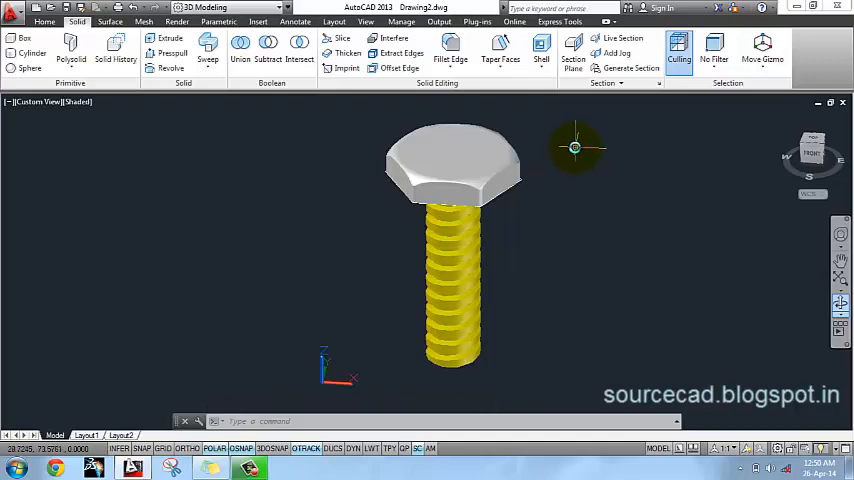
pyautogui.moveTo(576, 148)
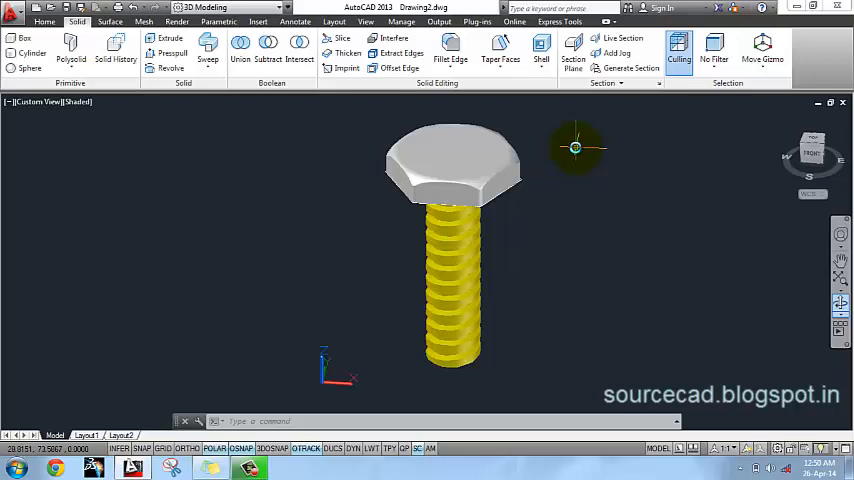